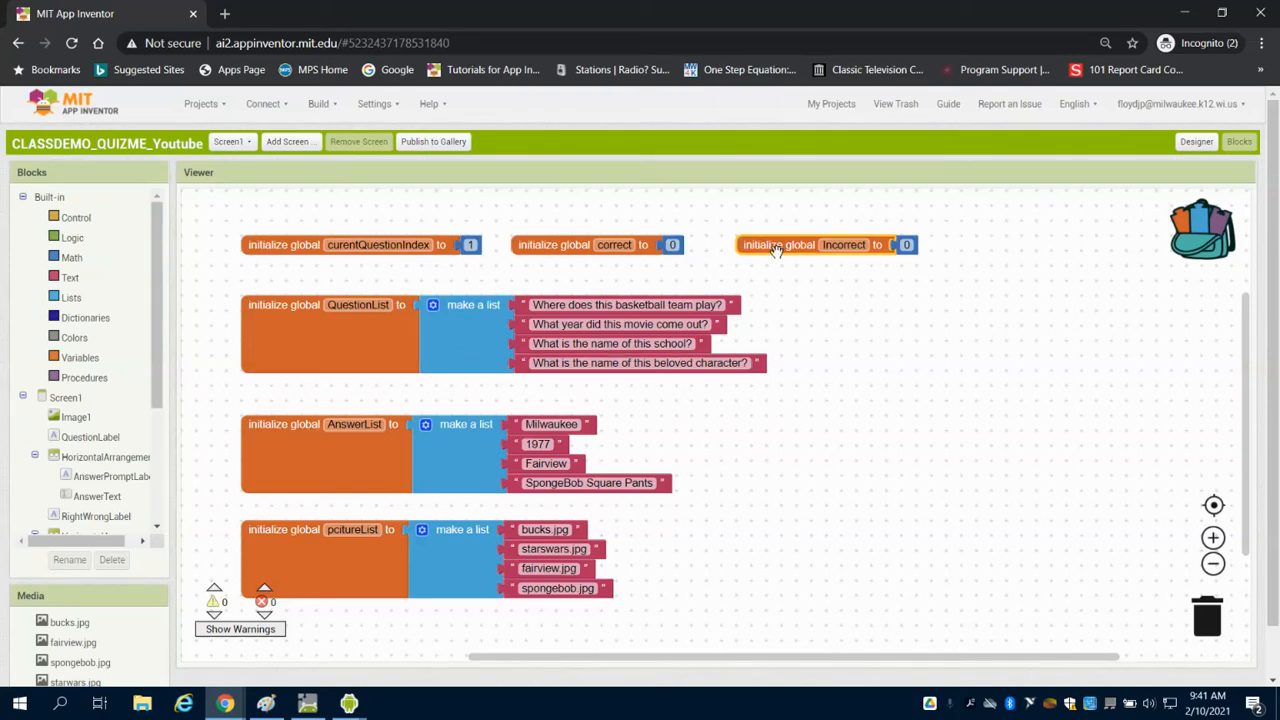
pyautogui.moveTo(557, 411)
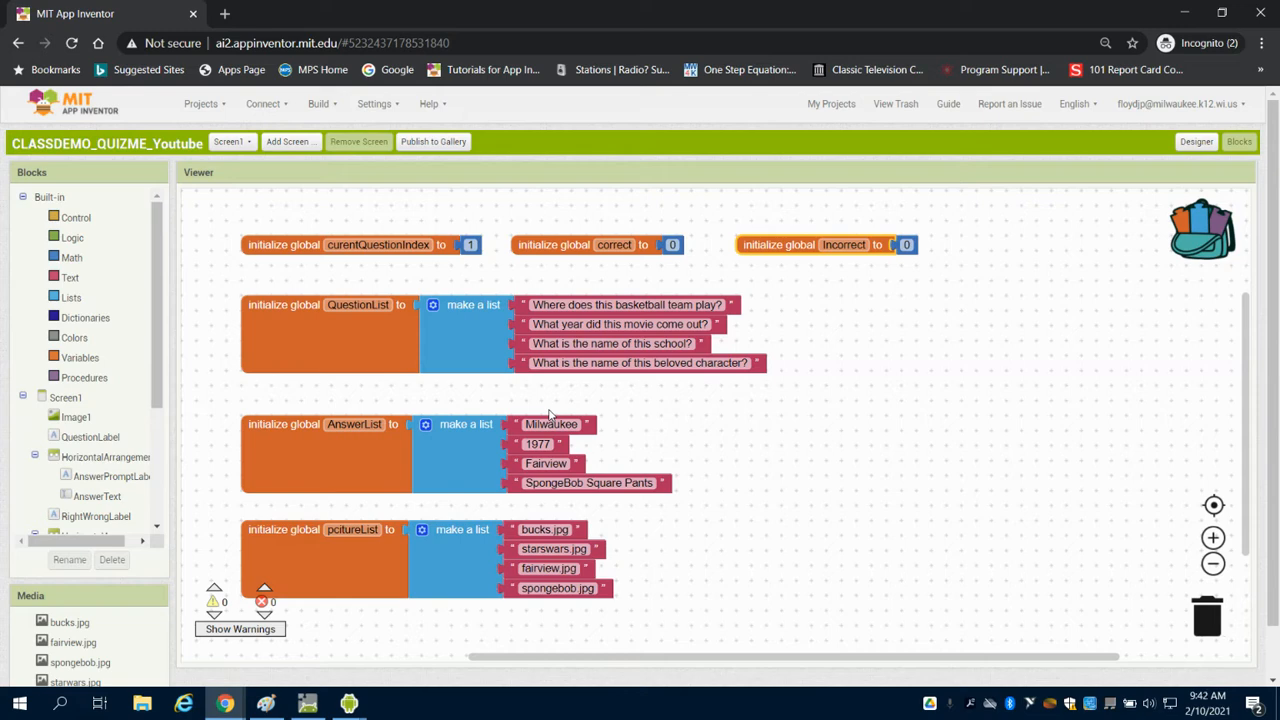
pyautogui.moveTo(250, 393)
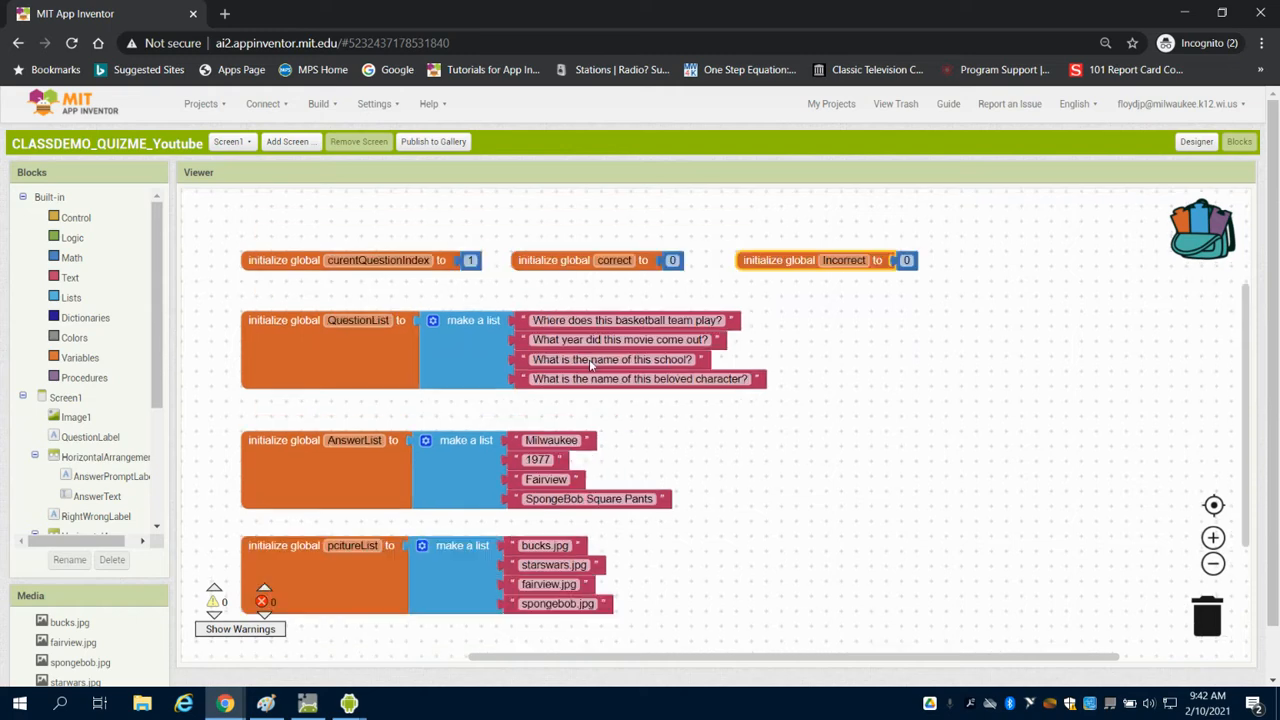
# - Place a when Screen1.Initialize event below the global lists
pyautogui.scroll(-3)
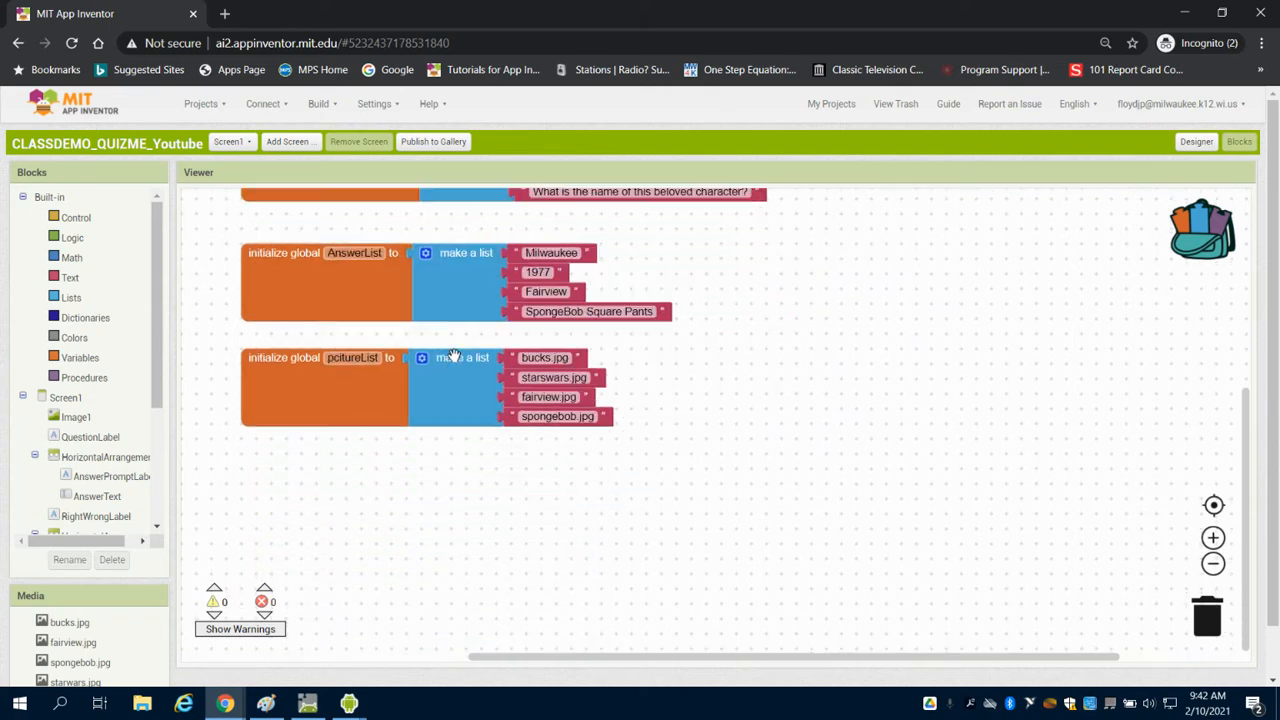
pyautogui.click(66, 397)
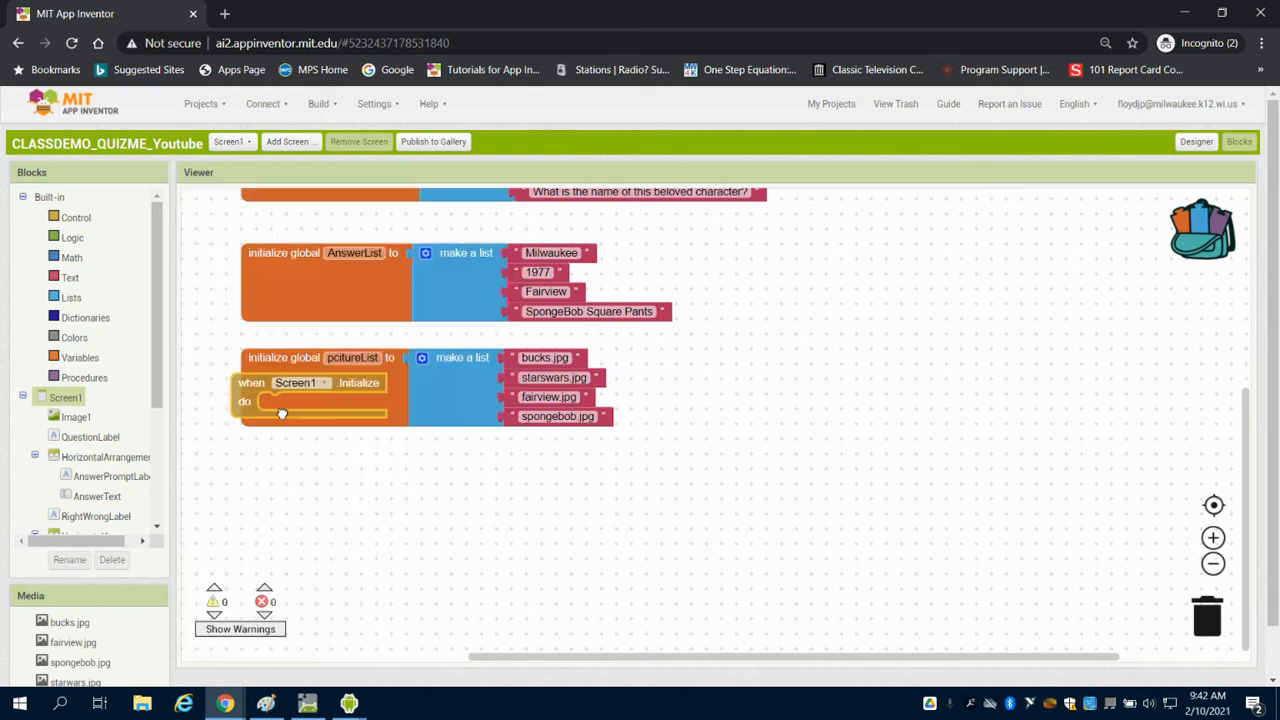
pyautogui.moveTo(300, 395); pyautogui.dragTo(325, 475)
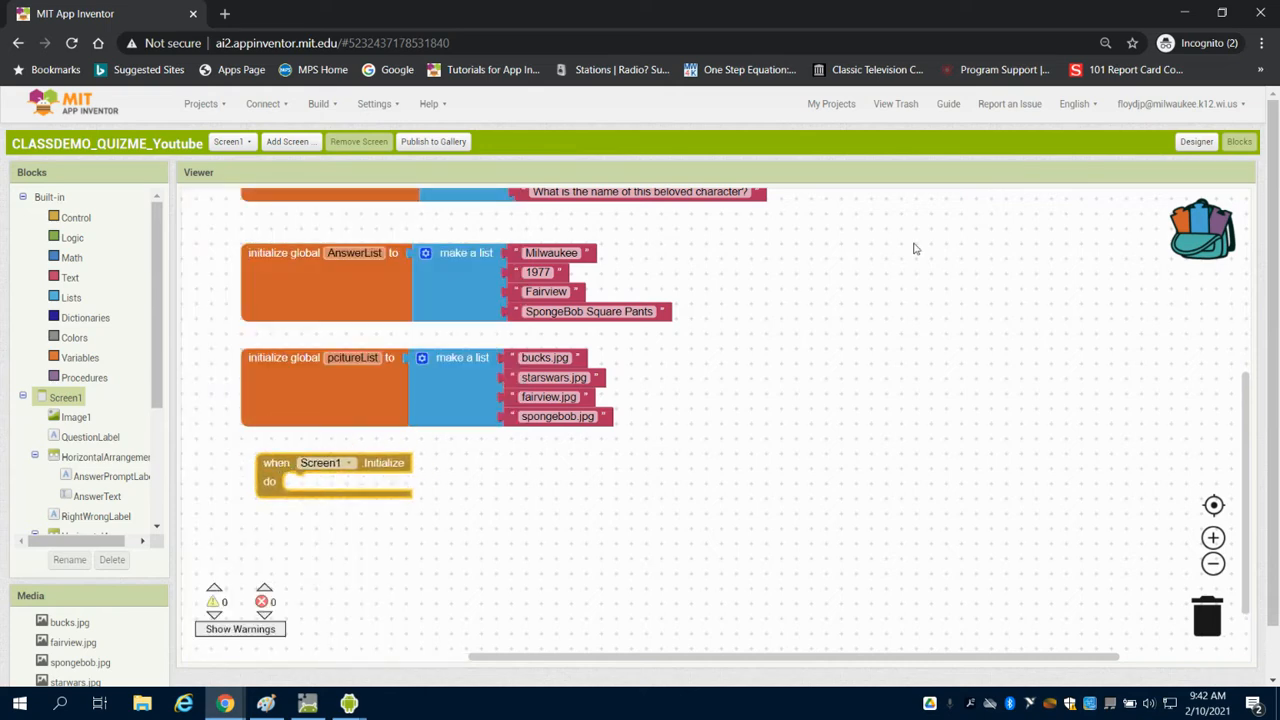
pyautogui.click(1196, 141)
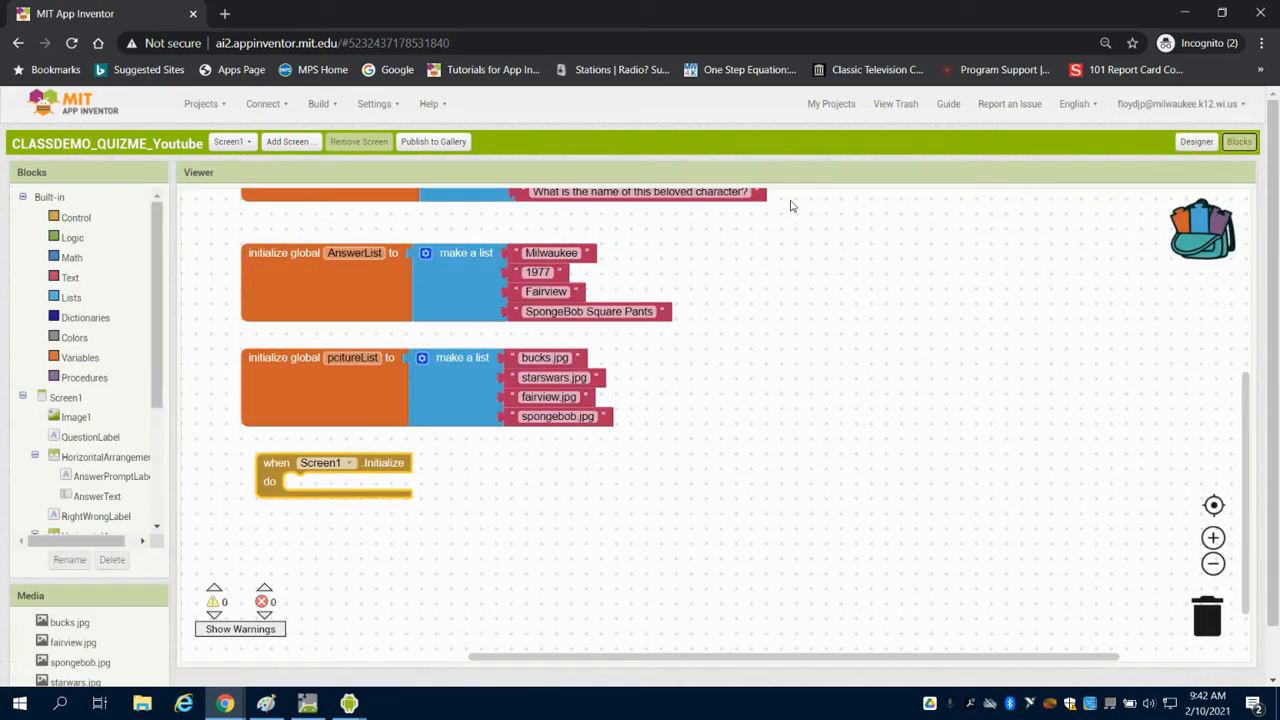
pyautogui.moveTo(196, 382)
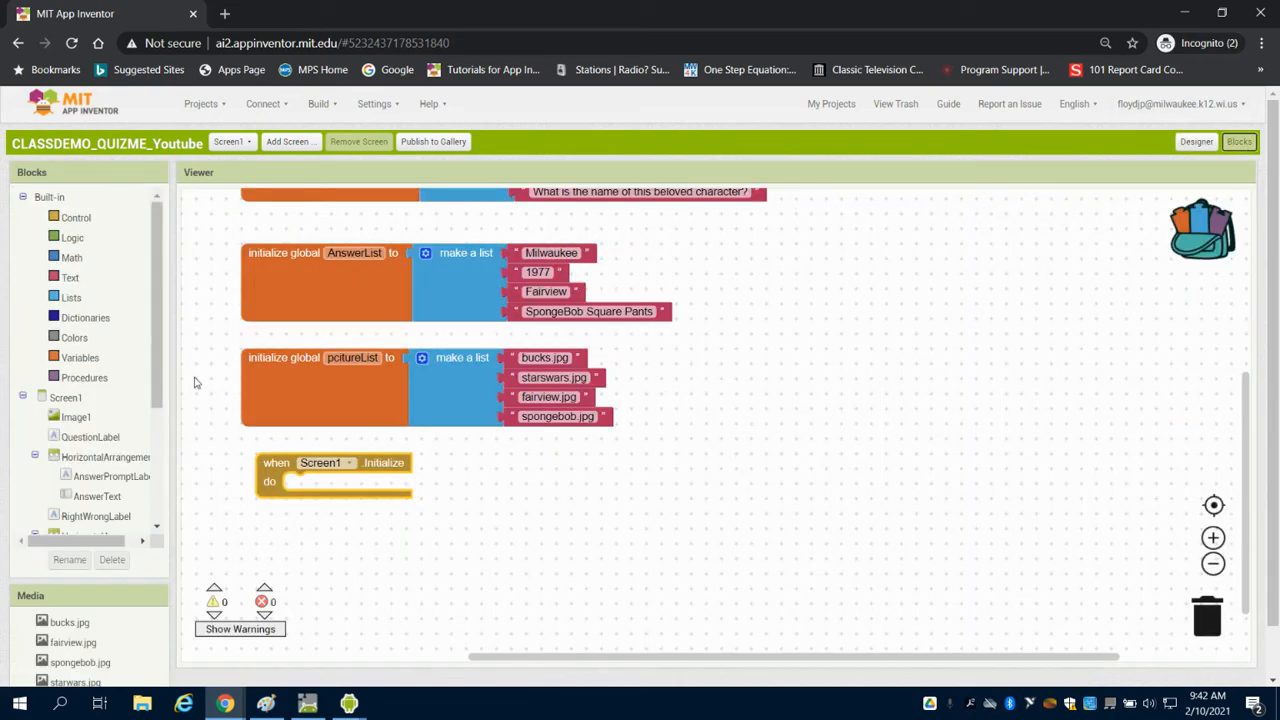
# - Put a set QuestionLabel.Text block, value still empty, inside the Initialize event
pyautogui.click(90, 437)
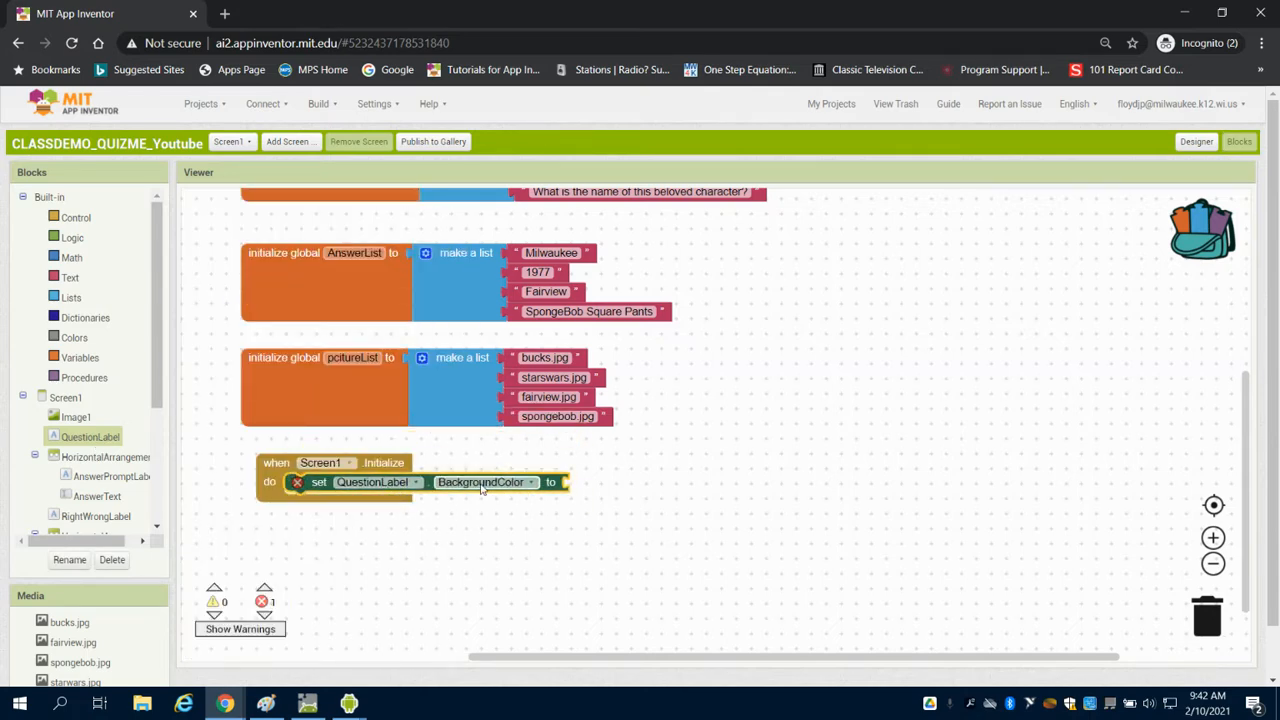
pyautogui.click(480, 482)
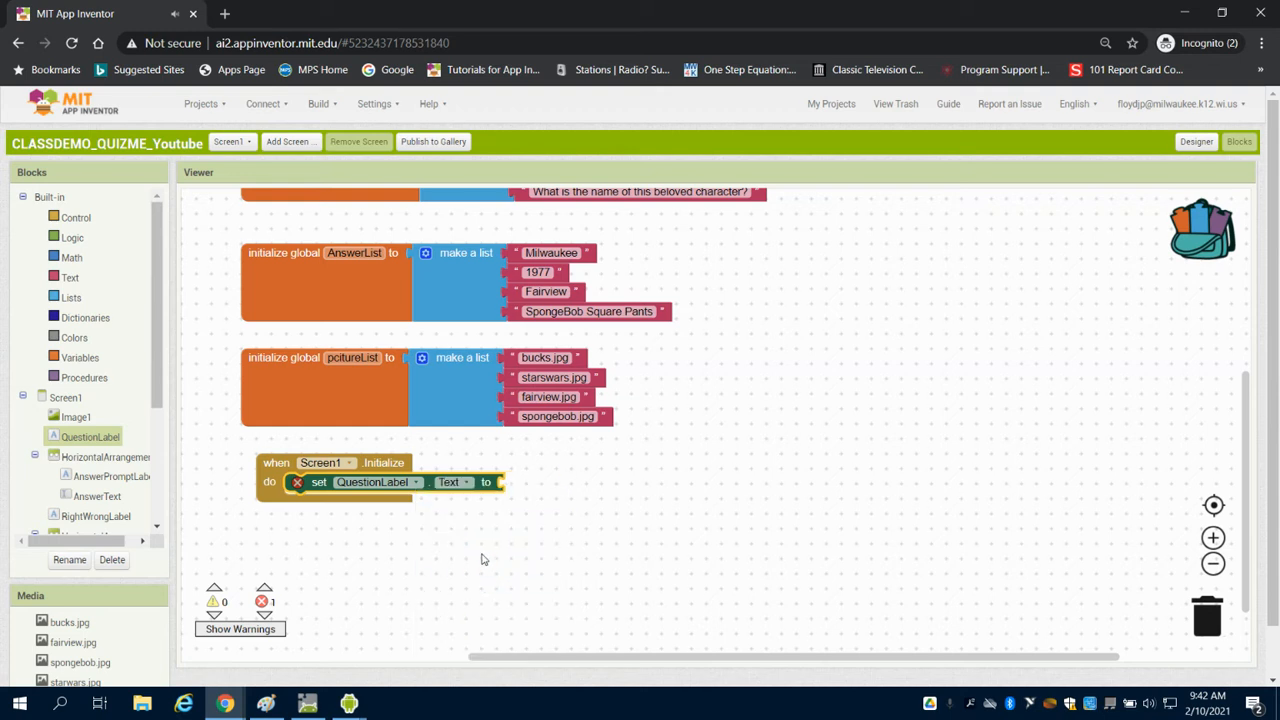
pyautogui.moveTo(107, 315)
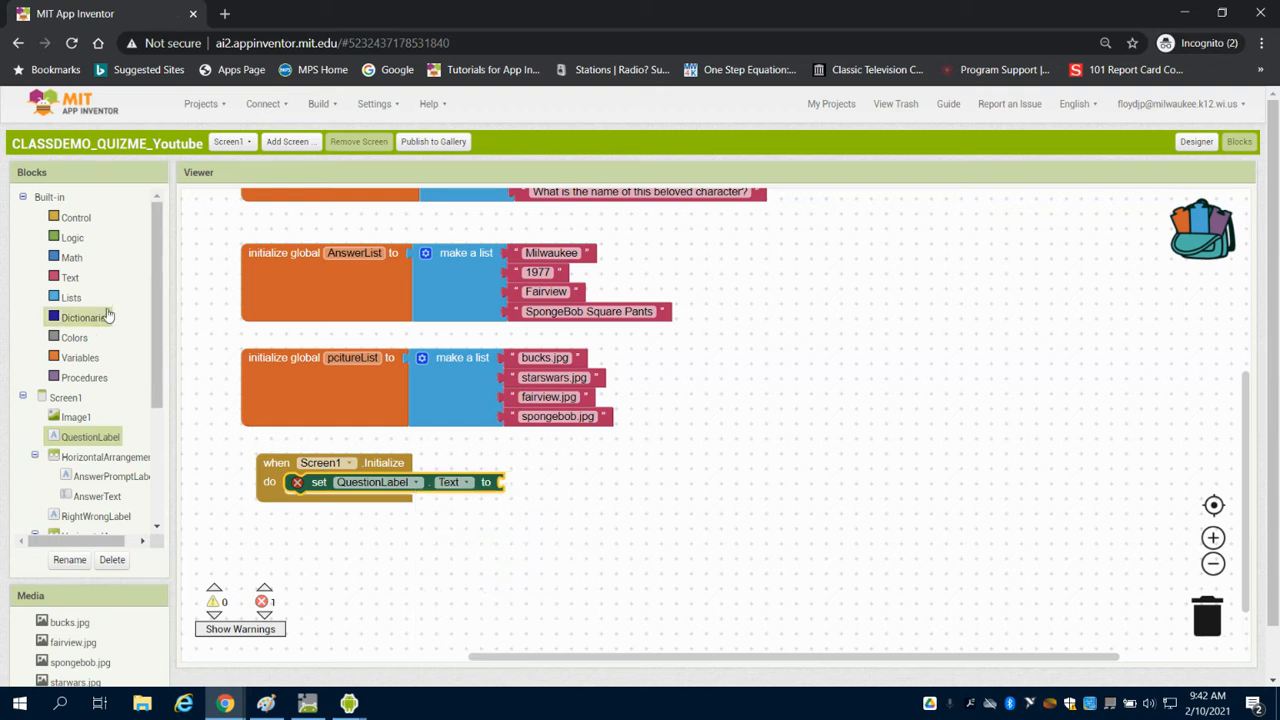
pyautogui.click(71, 297)
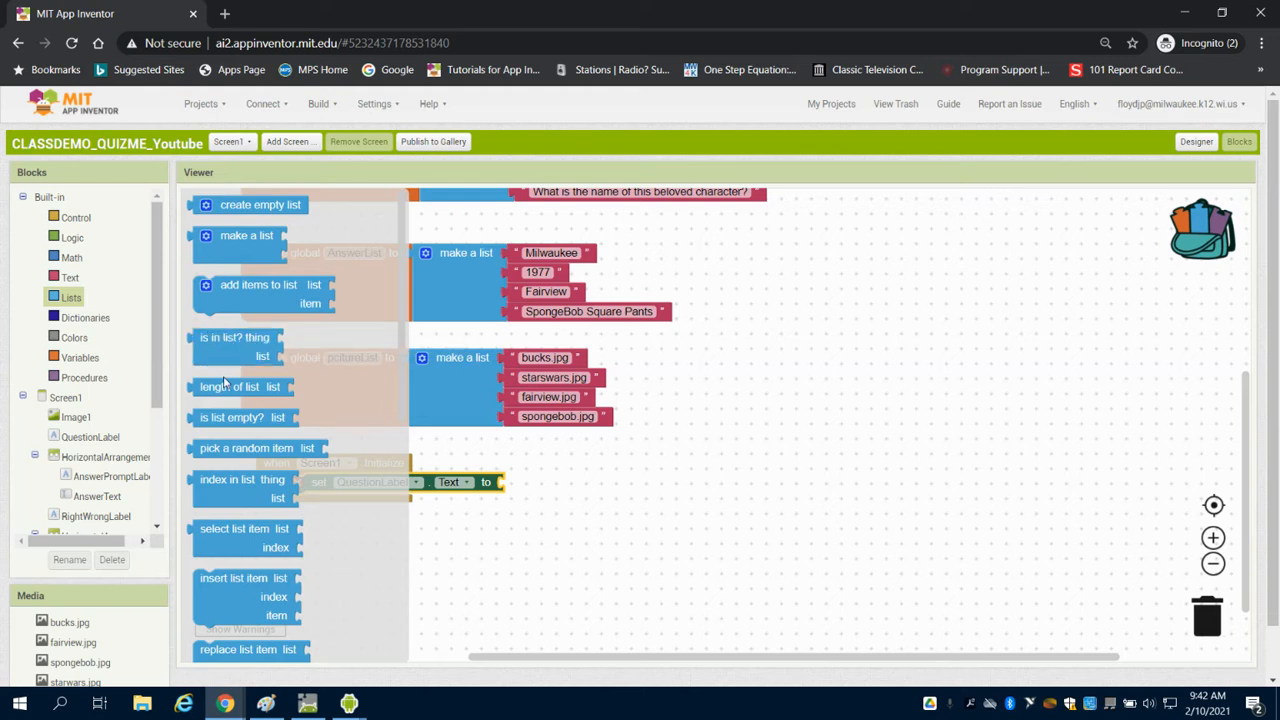
# - Feed QuestionLabel.Text from select list item of global QuestionList at index 1
pyautogui.moveTo(244, 528); pyautogui.dragTo(400, 528)
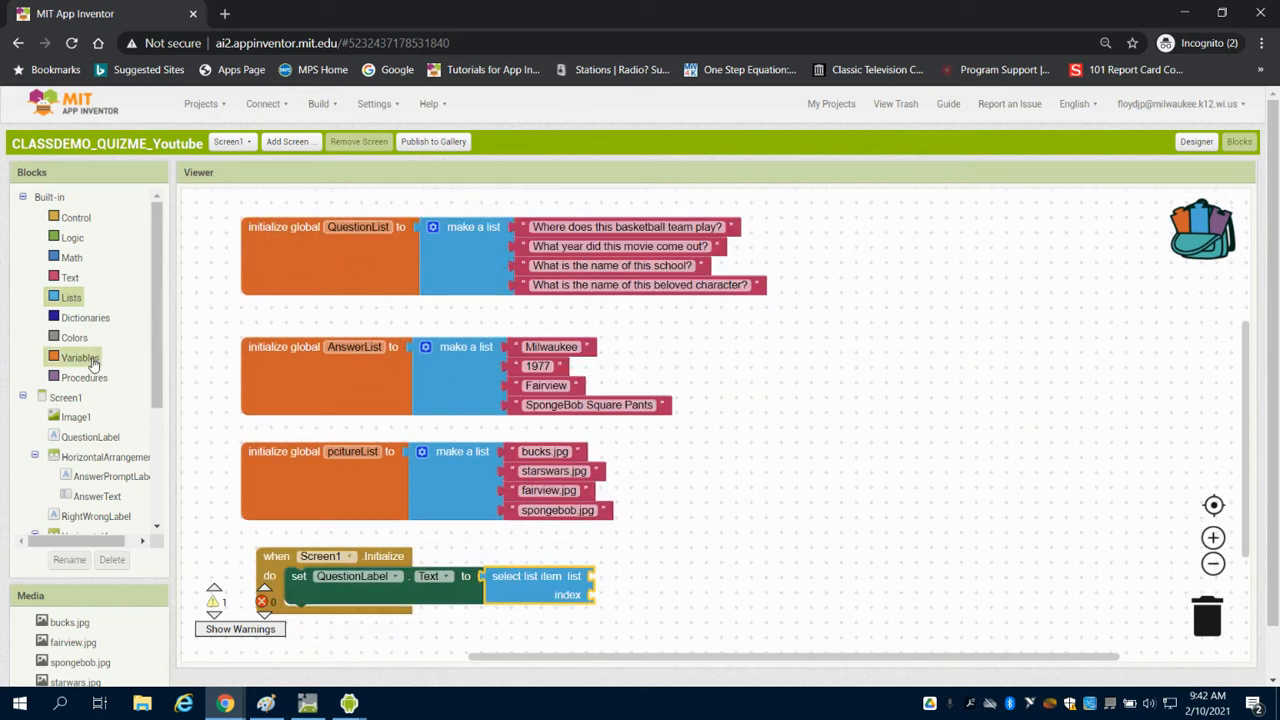
pyautogui.click(80, 357)
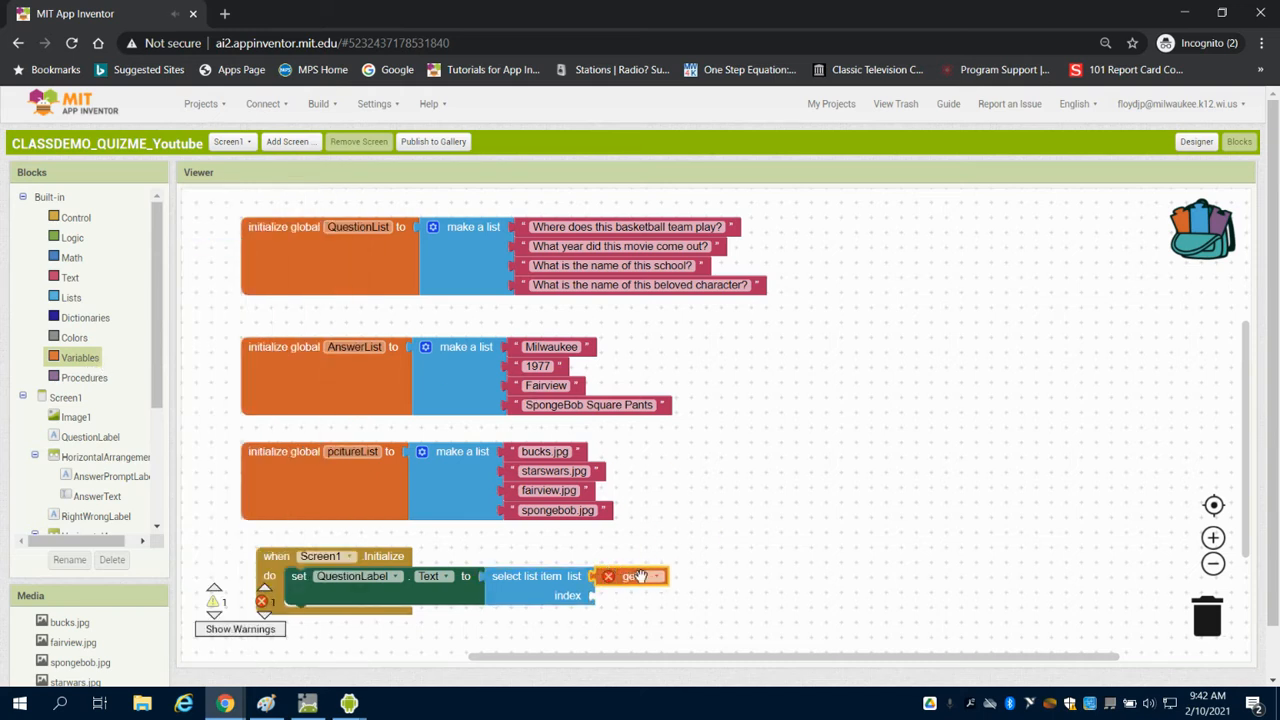
pyautogui.click(656, 575)
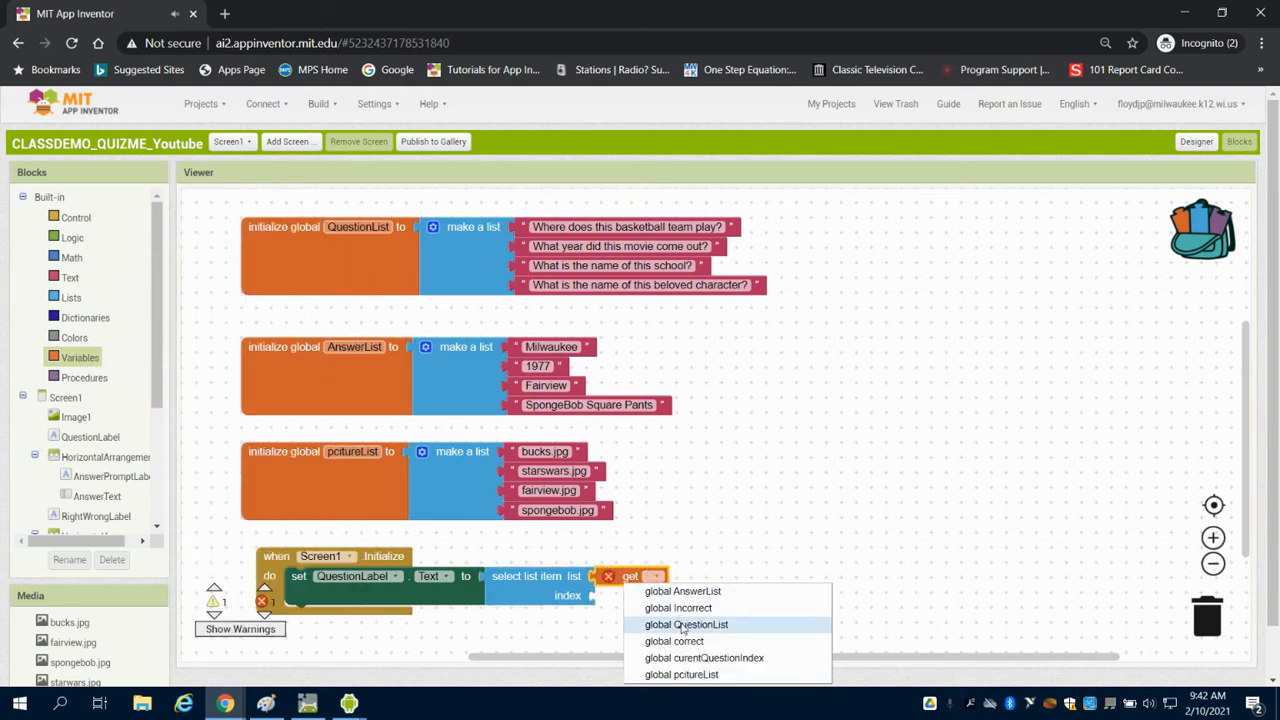
pyautogui.click(686, 624)
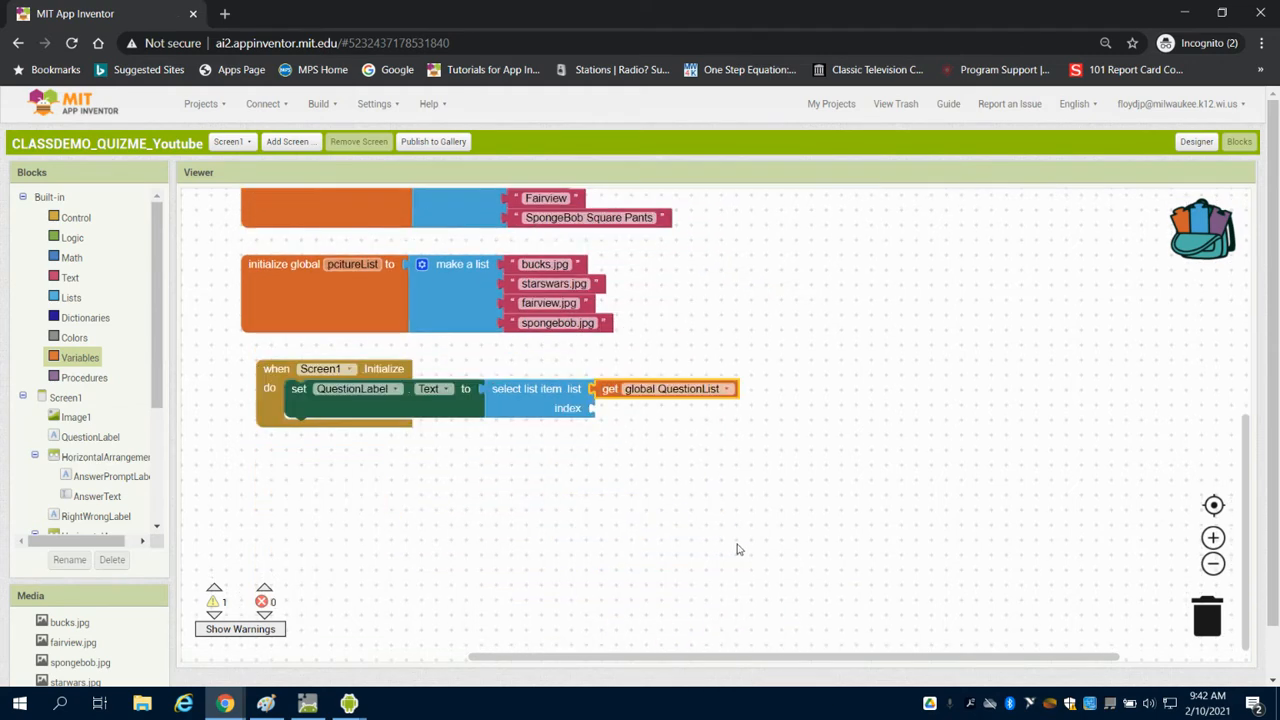
pyautogui.moveTo(127, 322)
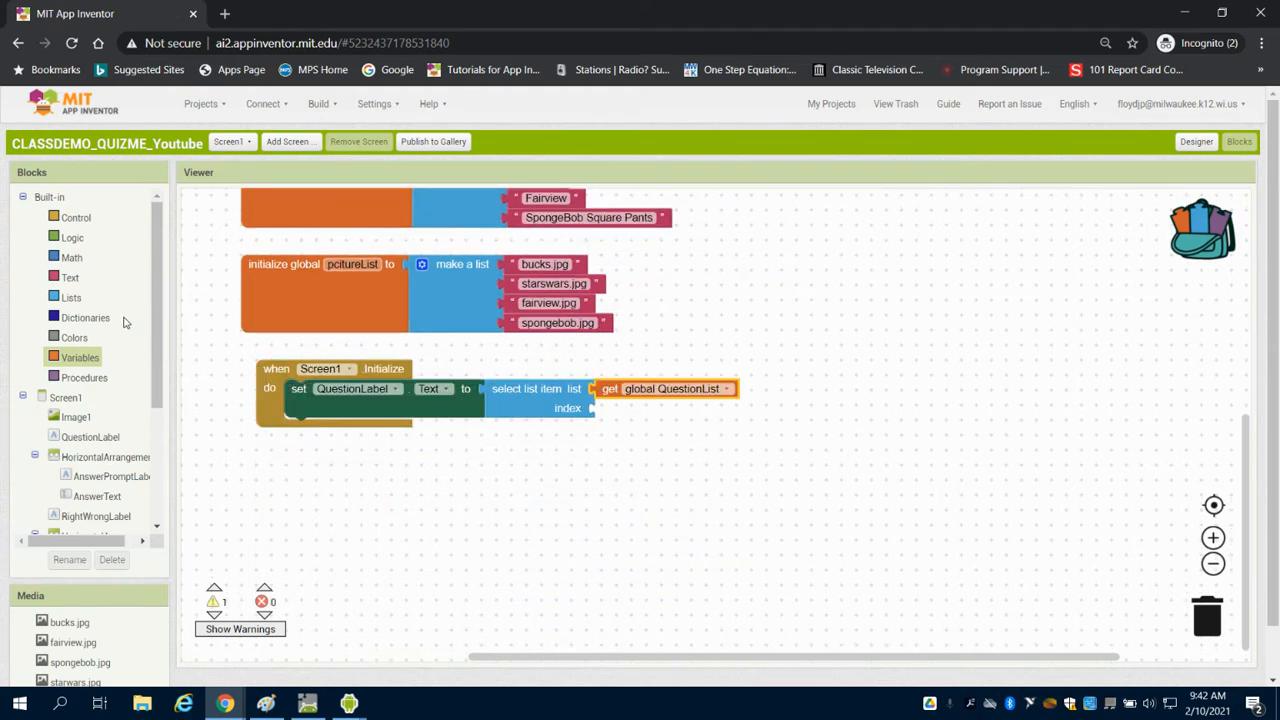
pyautogui.click(72, 257)
pyautogui.write('1')
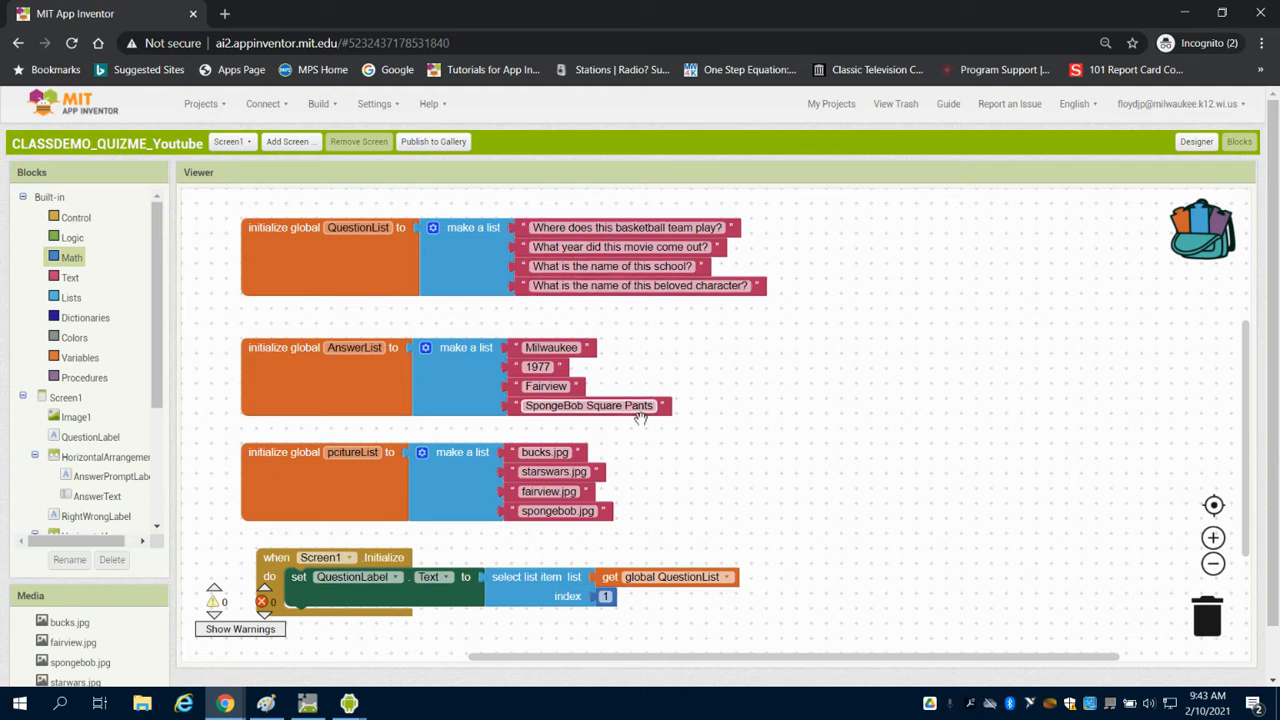
# - Add set Image1.Picture to item 1 of global pcitureList, discarding the leftover setter
pyautogui.scroll(-3)
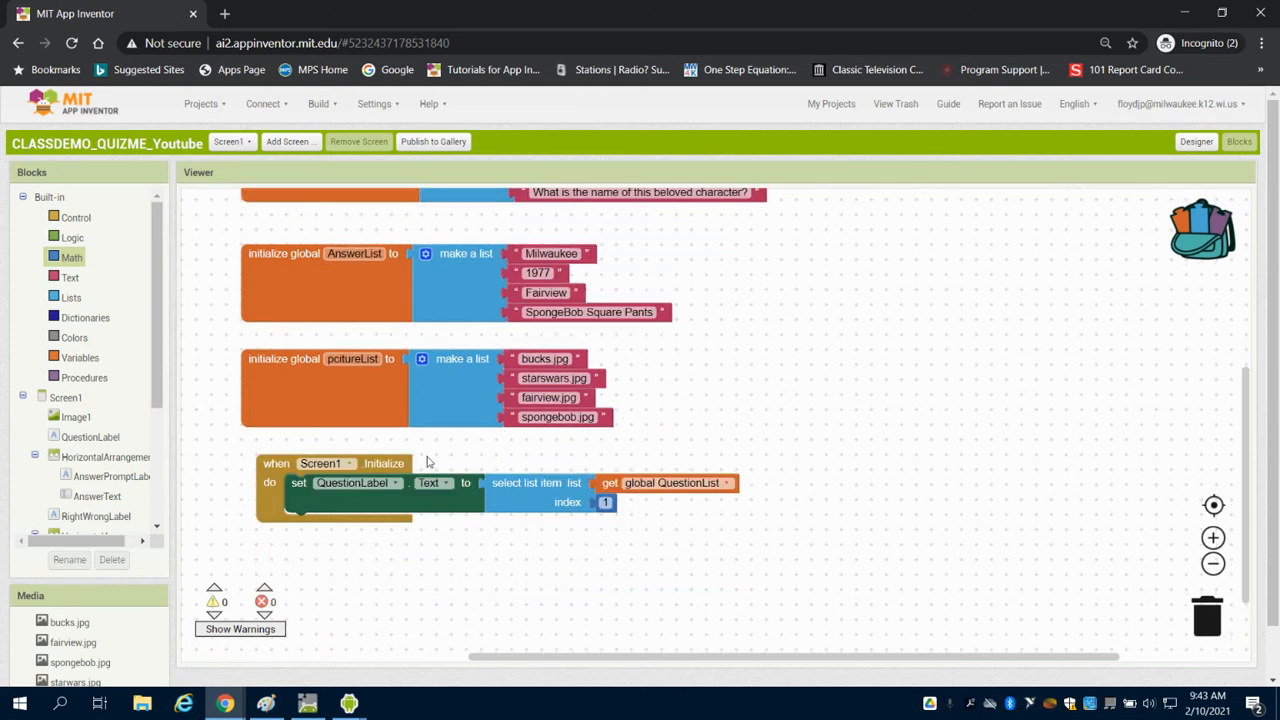
pyautogui.scroll(-3)
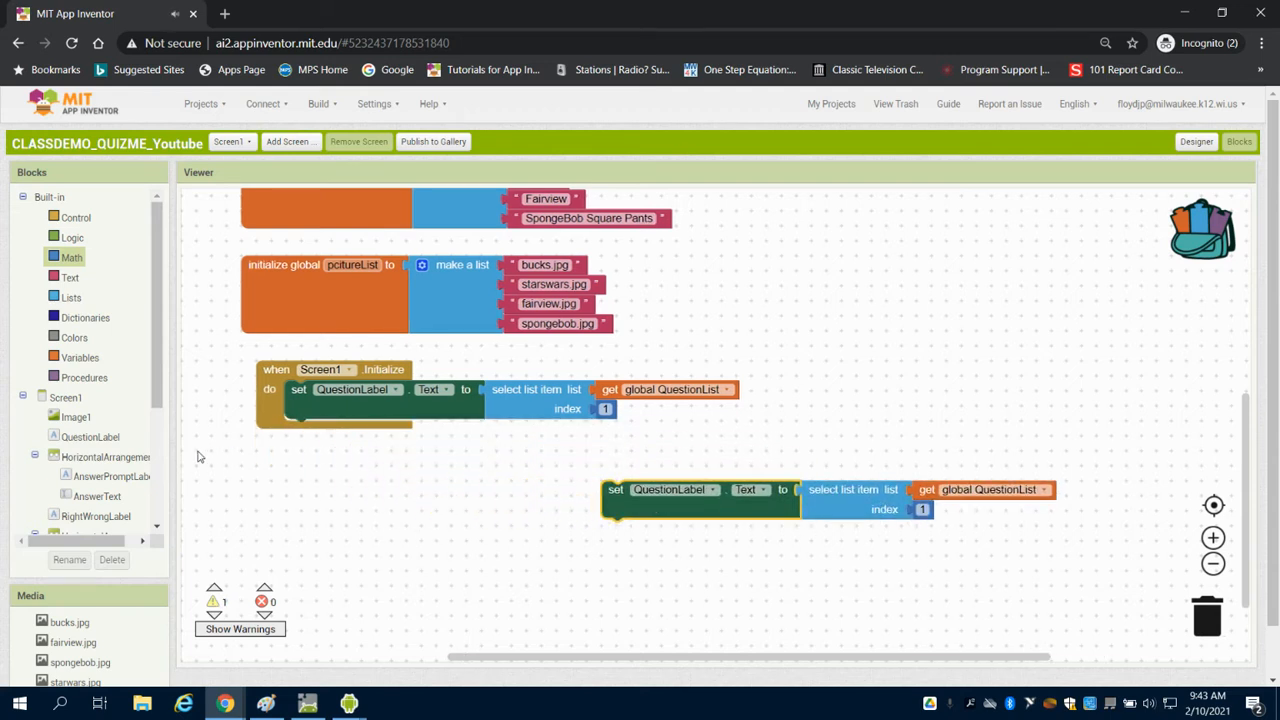
pyautogui.click(76, 416)
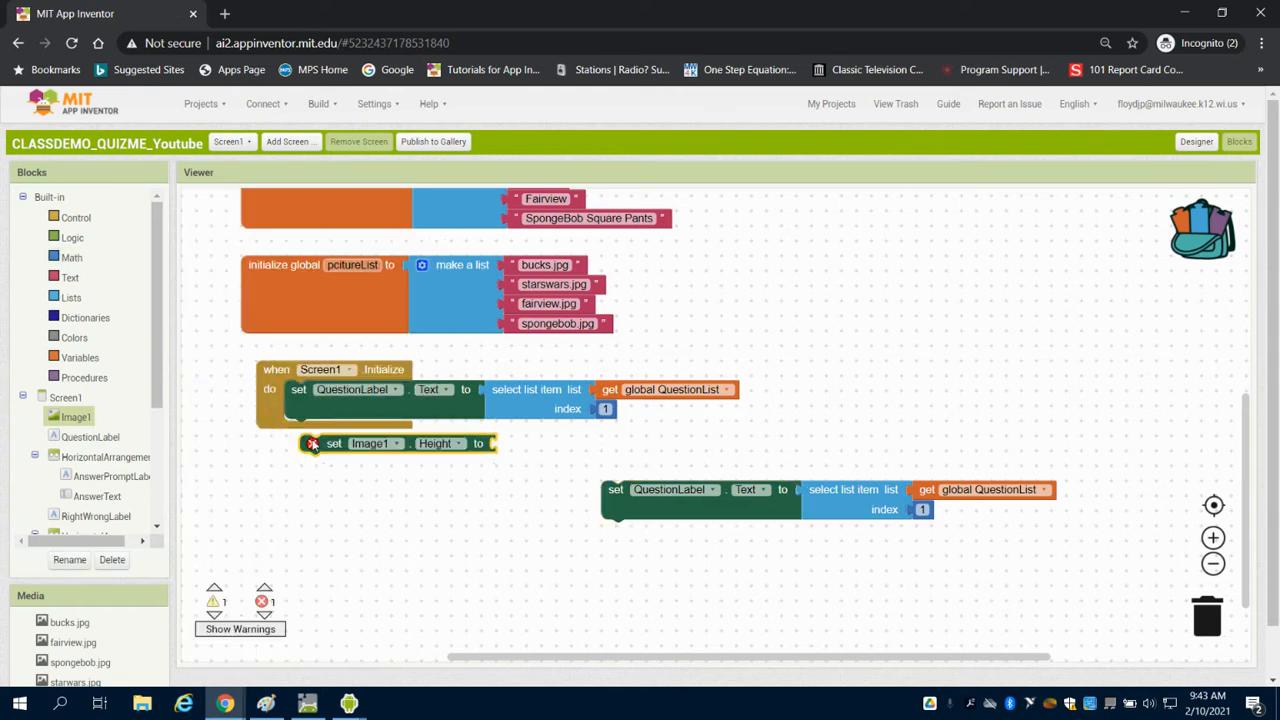
pyautogui.click(440, 443)
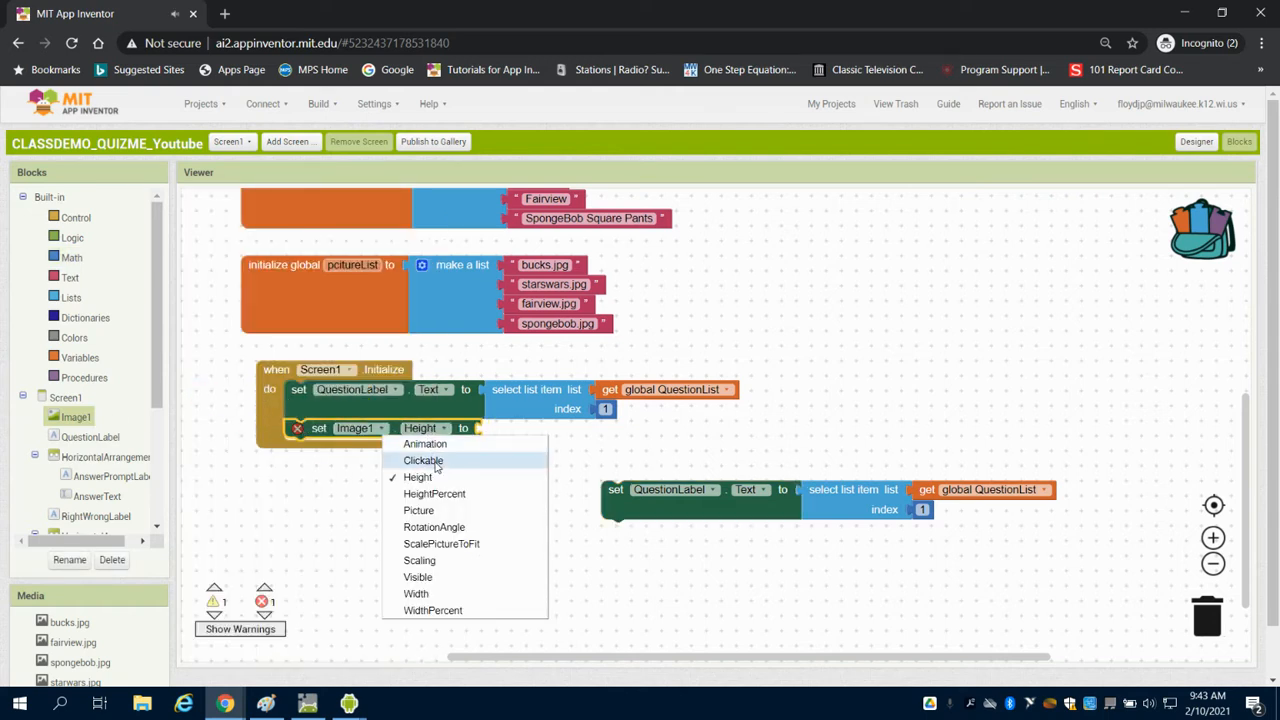
pyautogui.click(418, 510)
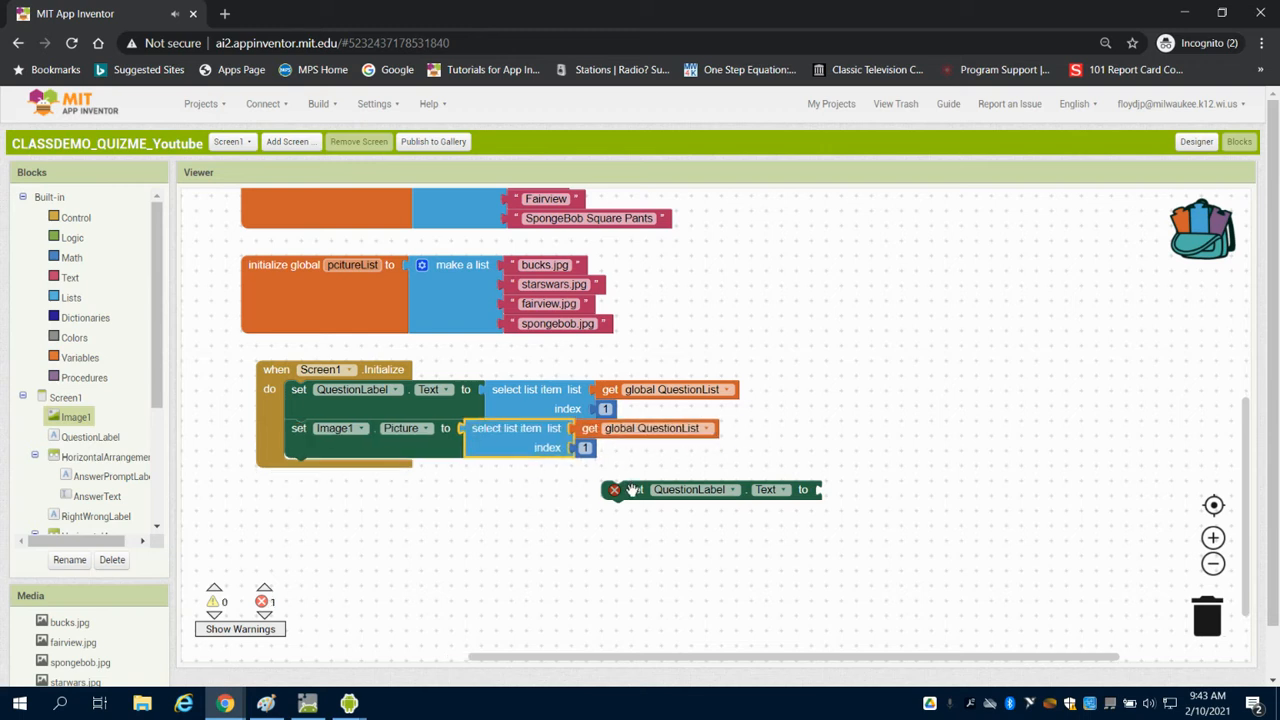
pyautogui.moveTo(690, 489); pyautogui.dragTo(1210, 616)
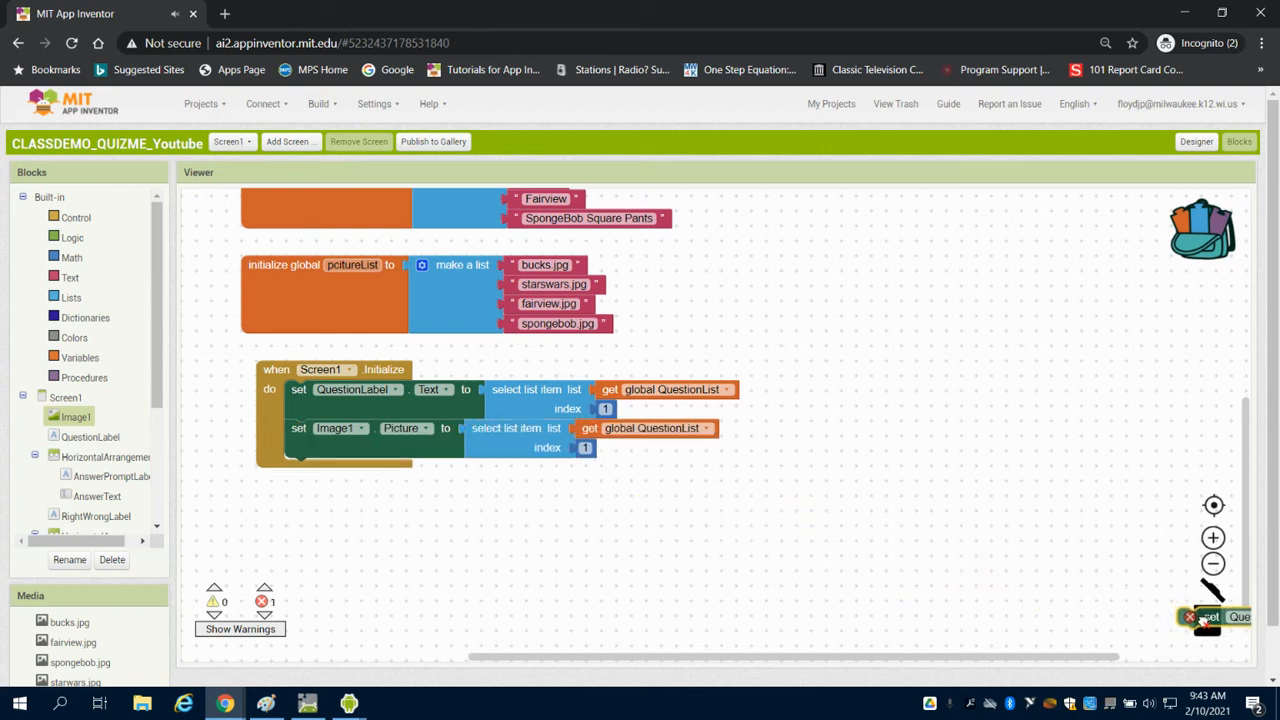
pyautogui.click(706, 428)
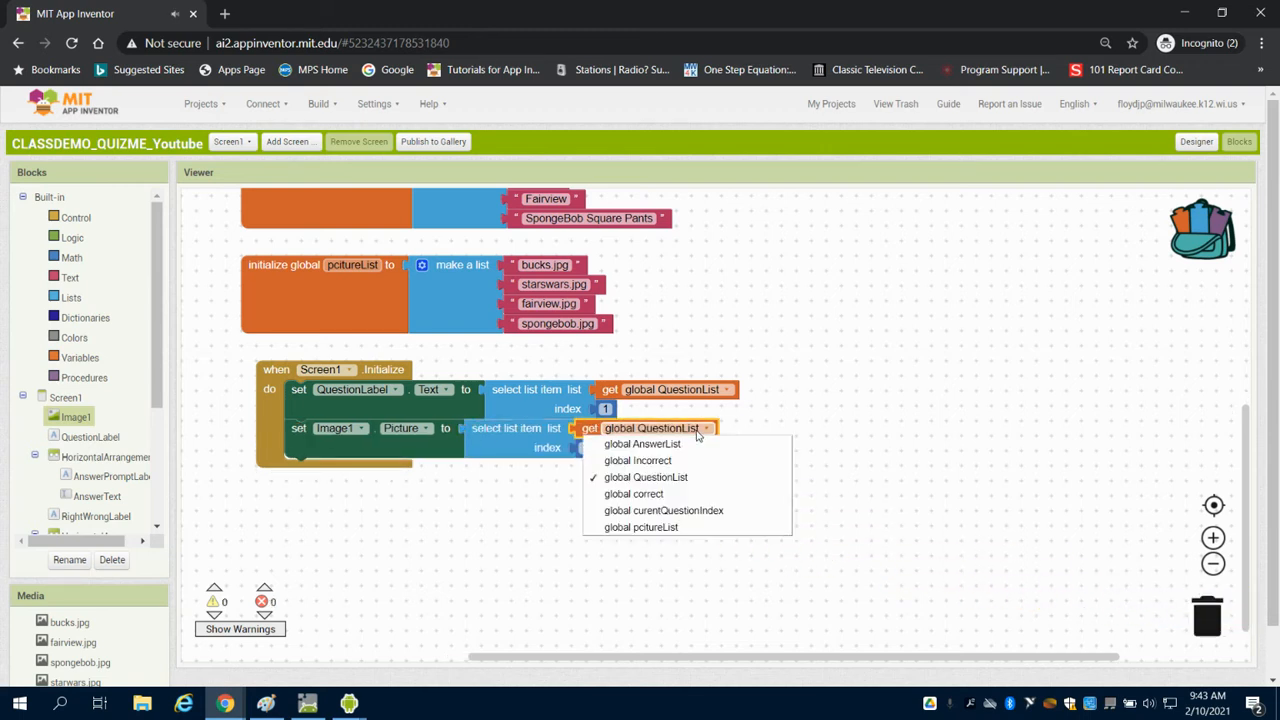
pyautogui.click(640, 527)
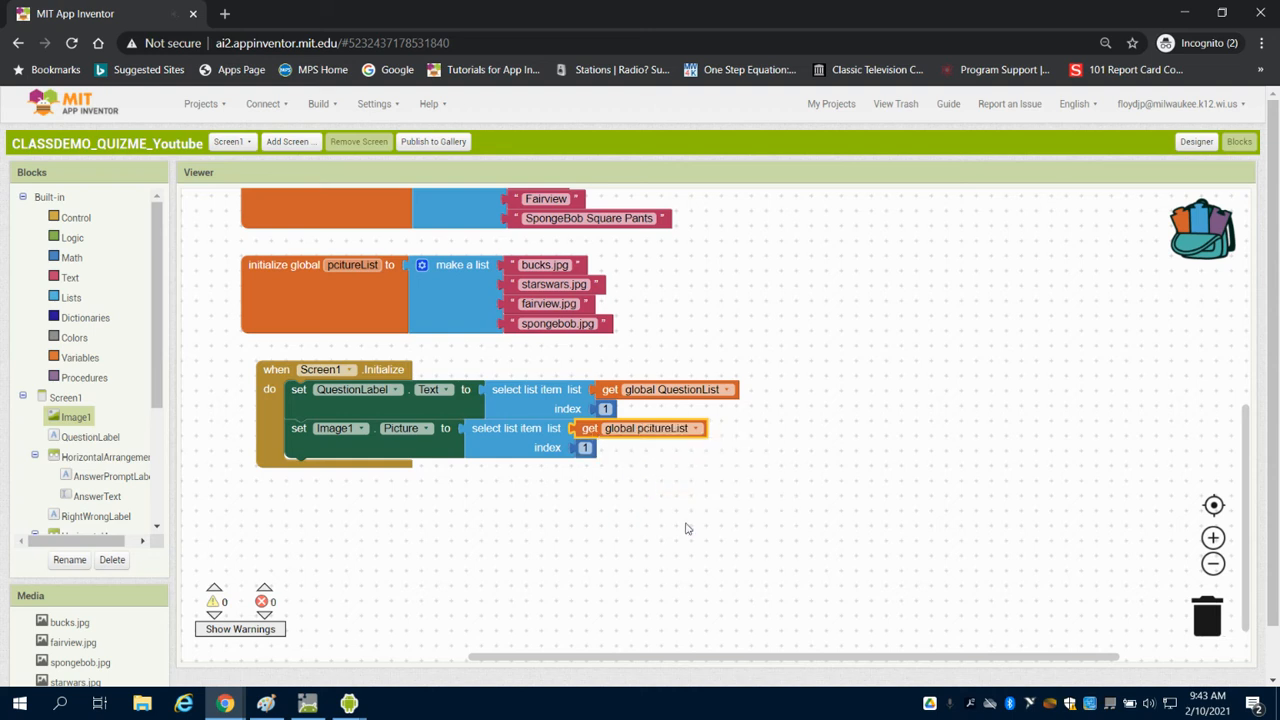
# - Change the Image1 picture's list index to global curentQuestionIndex
pyautogui.click(586, 447)
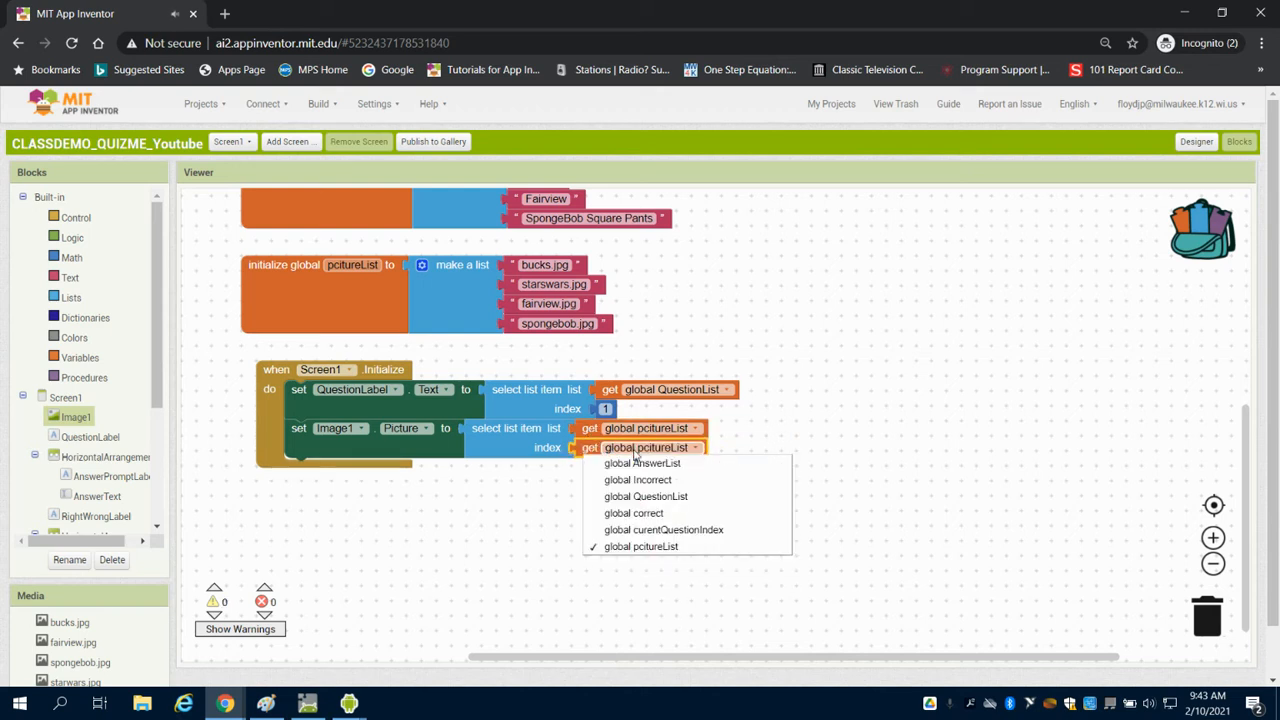
pyautogui.click(663, 529)
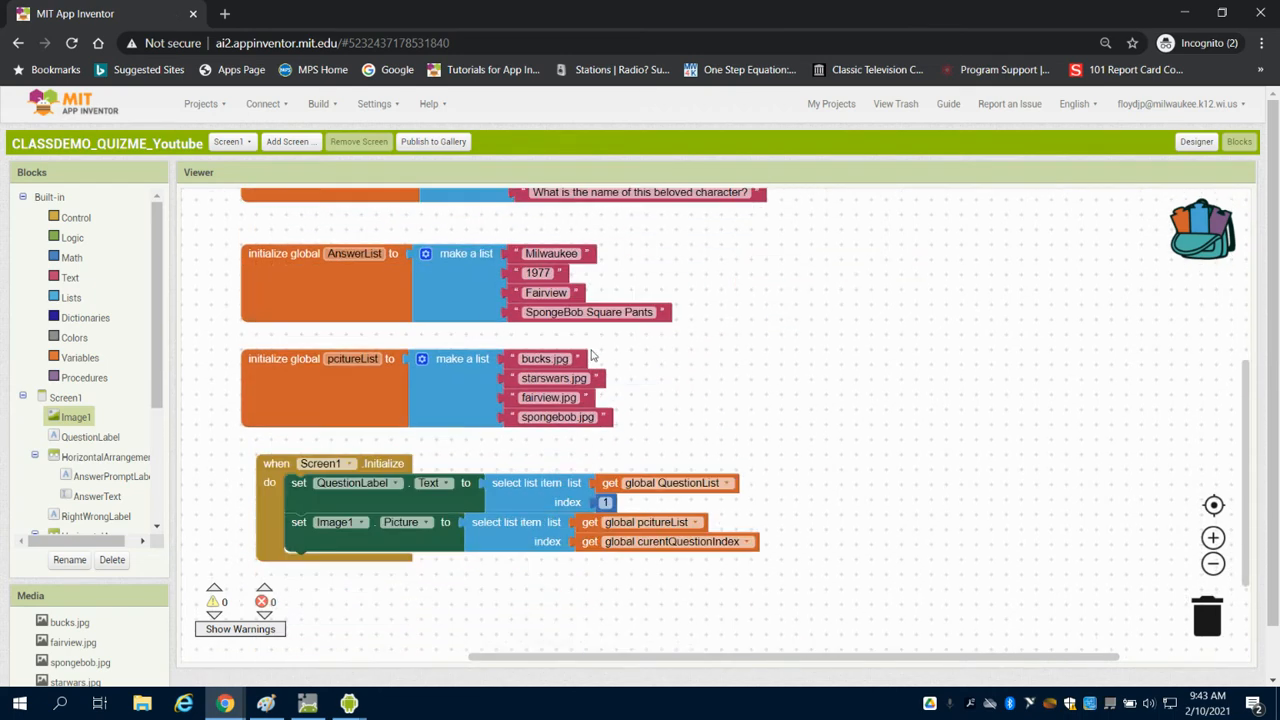
pyautogui.scroll(-3)
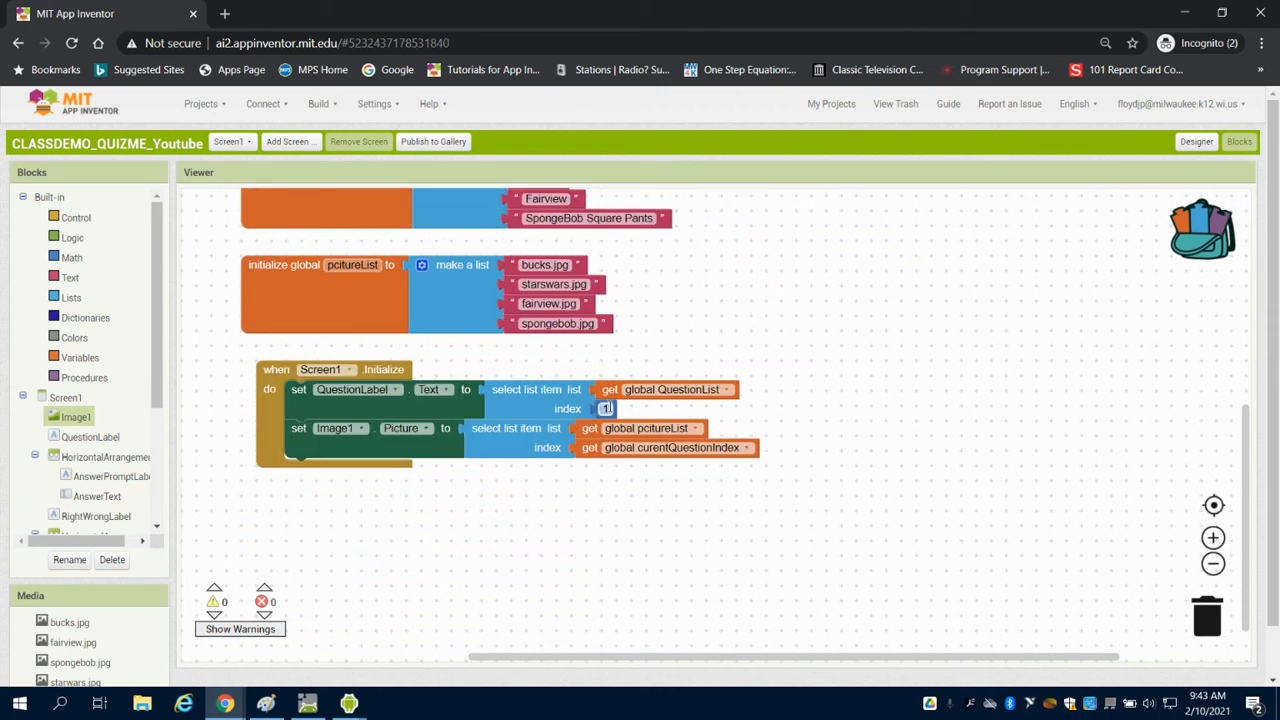
pyautogui.moveTo(546, 405)
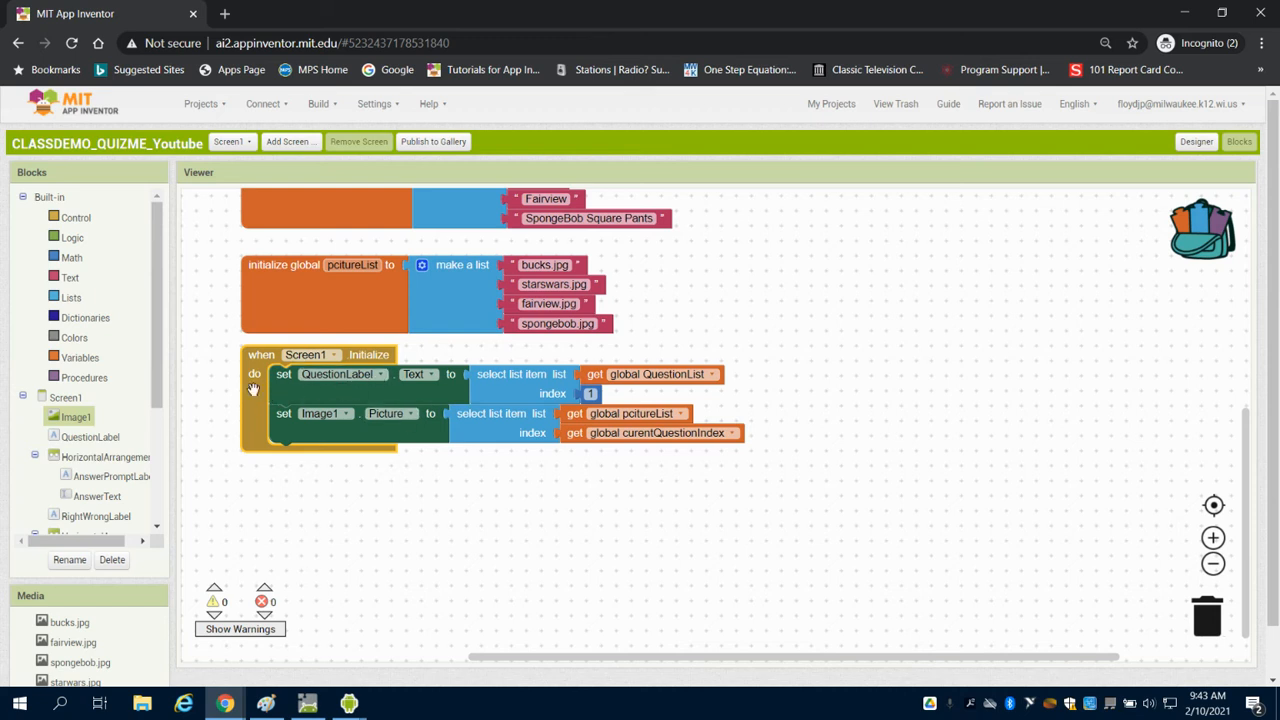
pyautogui.scroll(-3)
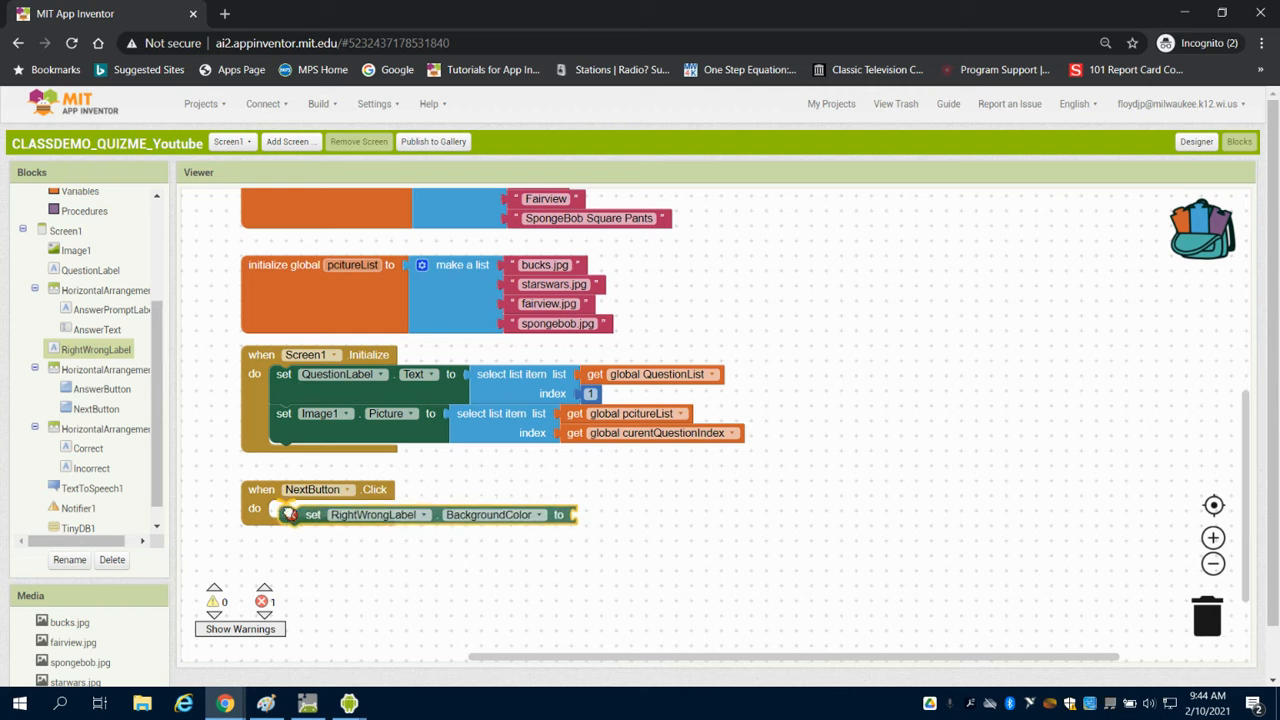
# - Make the NextButton.Click setter target RightWrongLabel.Text with an empty string
pyautogui.click(518, 509)
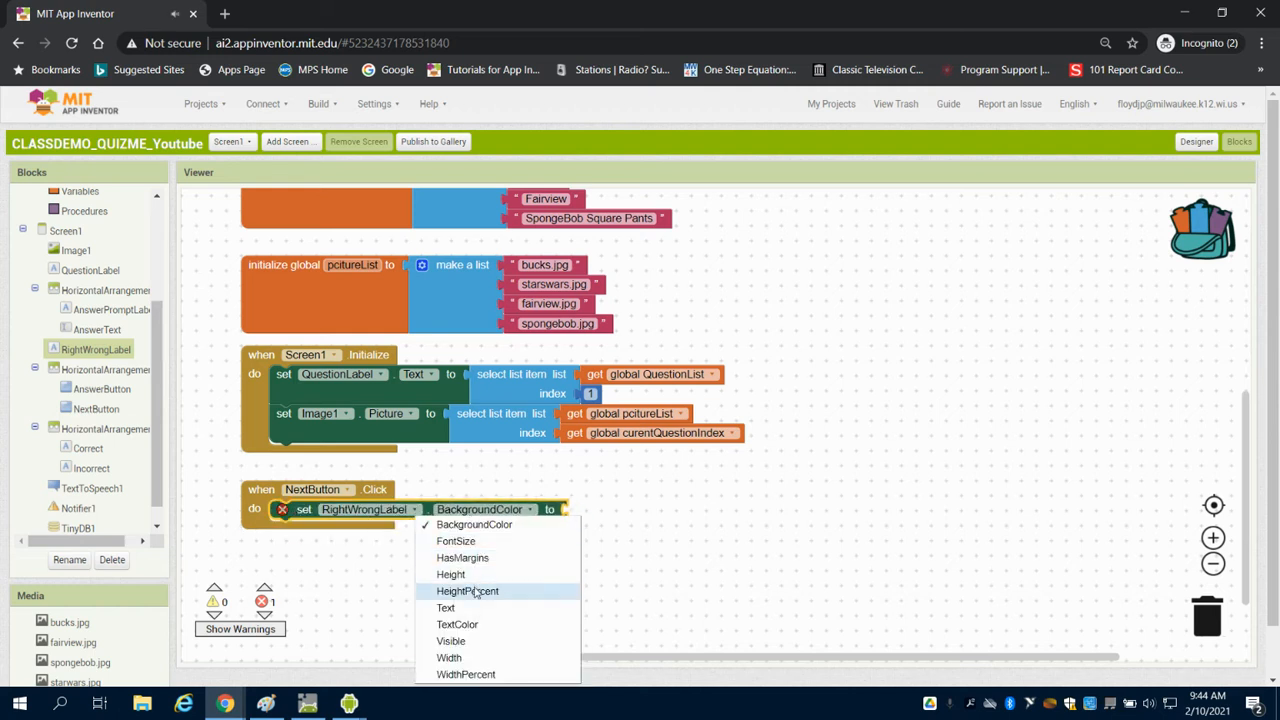
pyautogui.click(446, 607)
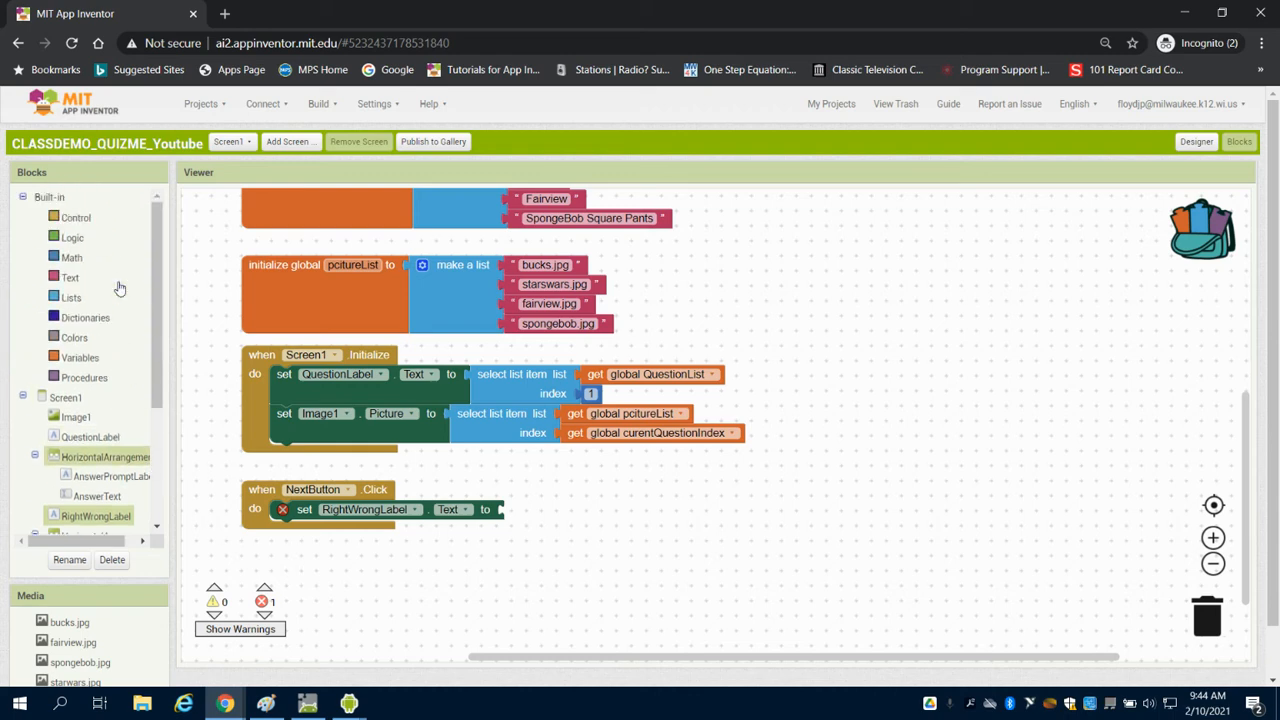
pyautogui.click(70, 277)
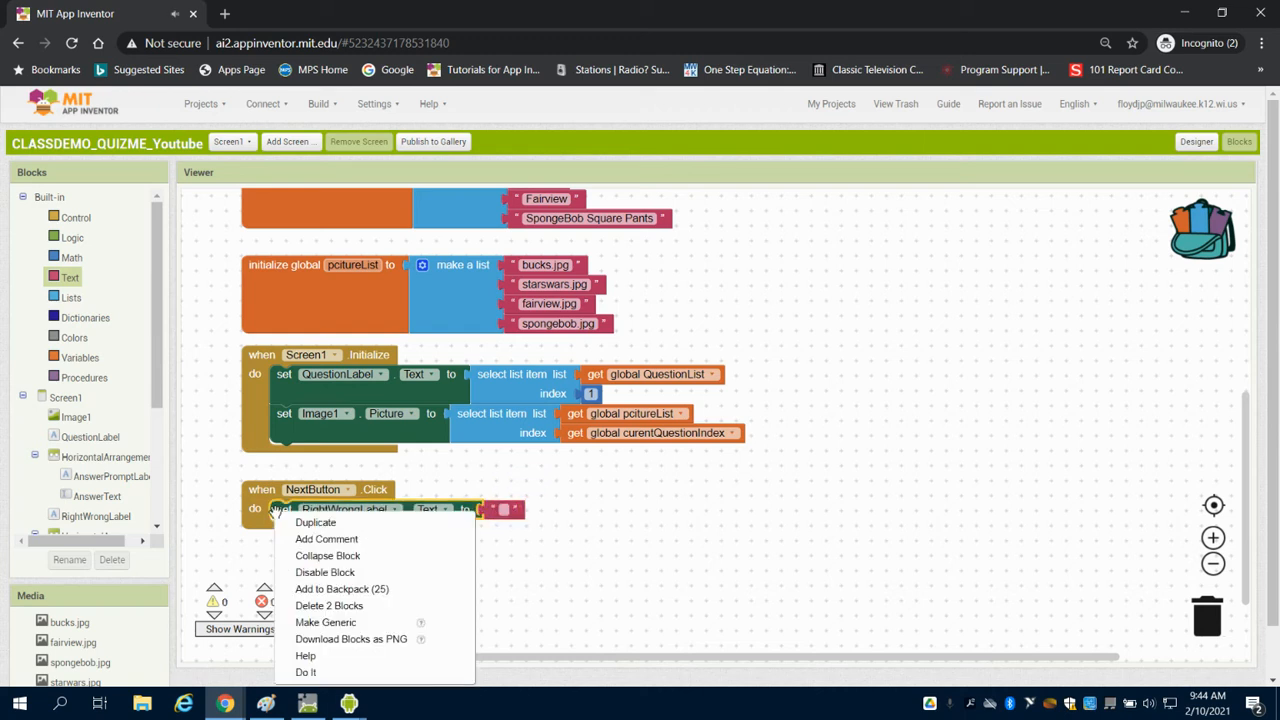
# - Add a second setter clearing AnswerText.Text to an empty string
pyautogui.click(315, 522)
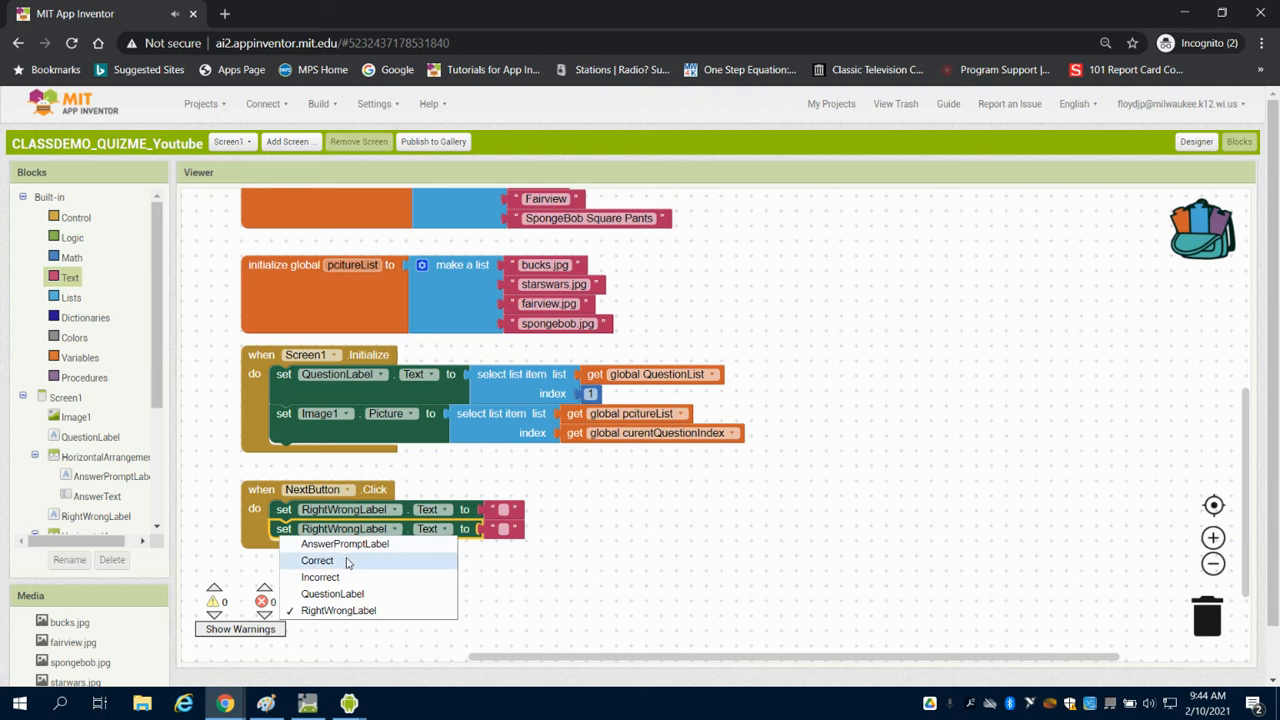
pyautogui.moveTo(374, 558)
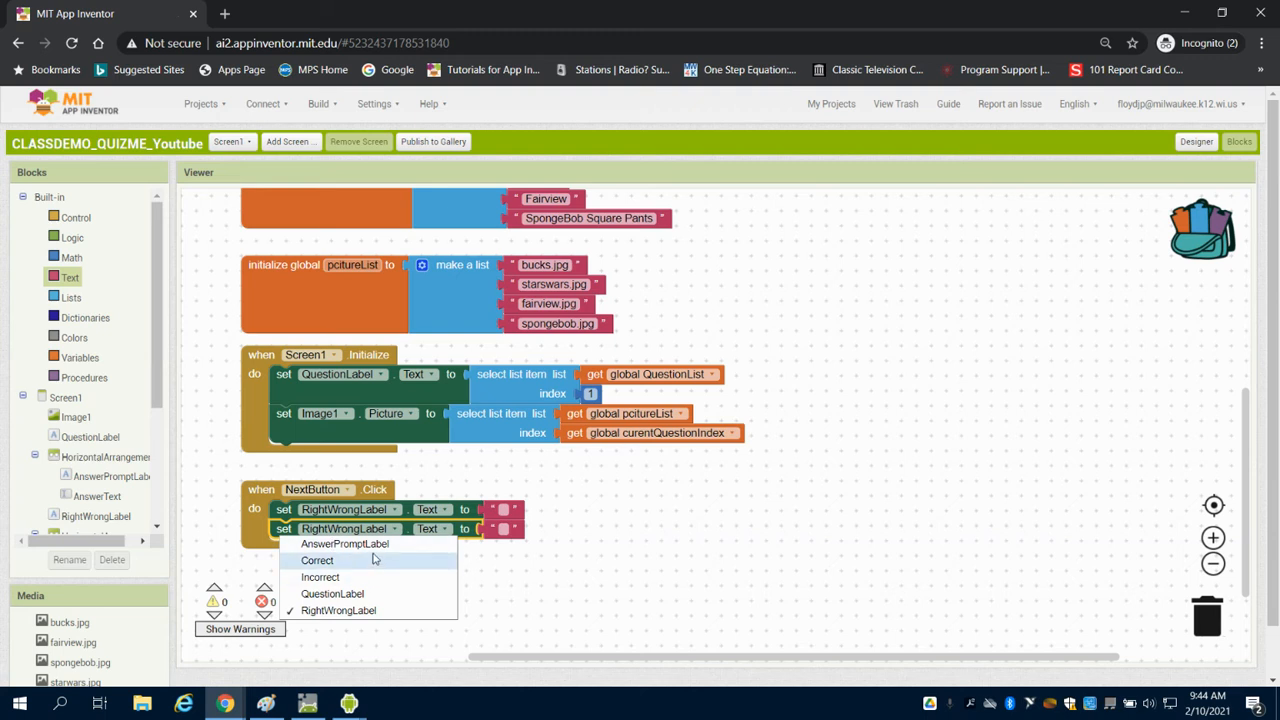
pyautogui.moveTo(344, 543)
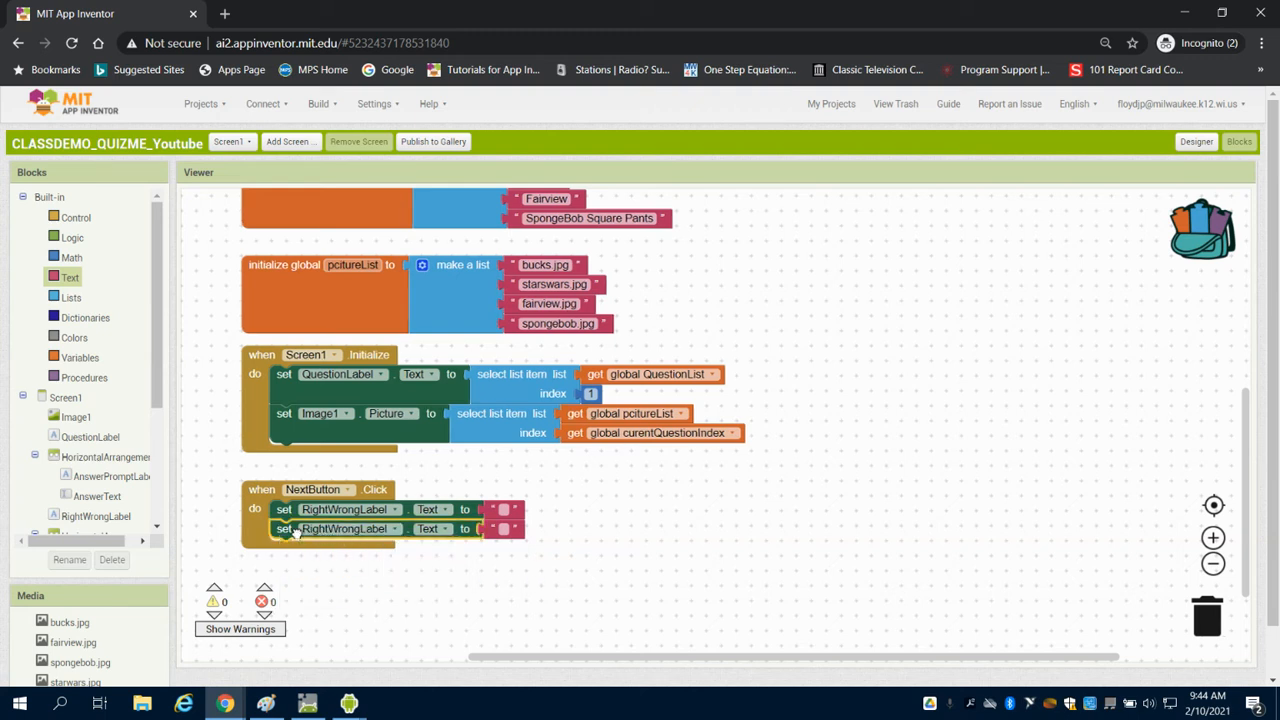
pyautogui.click(99, 496)
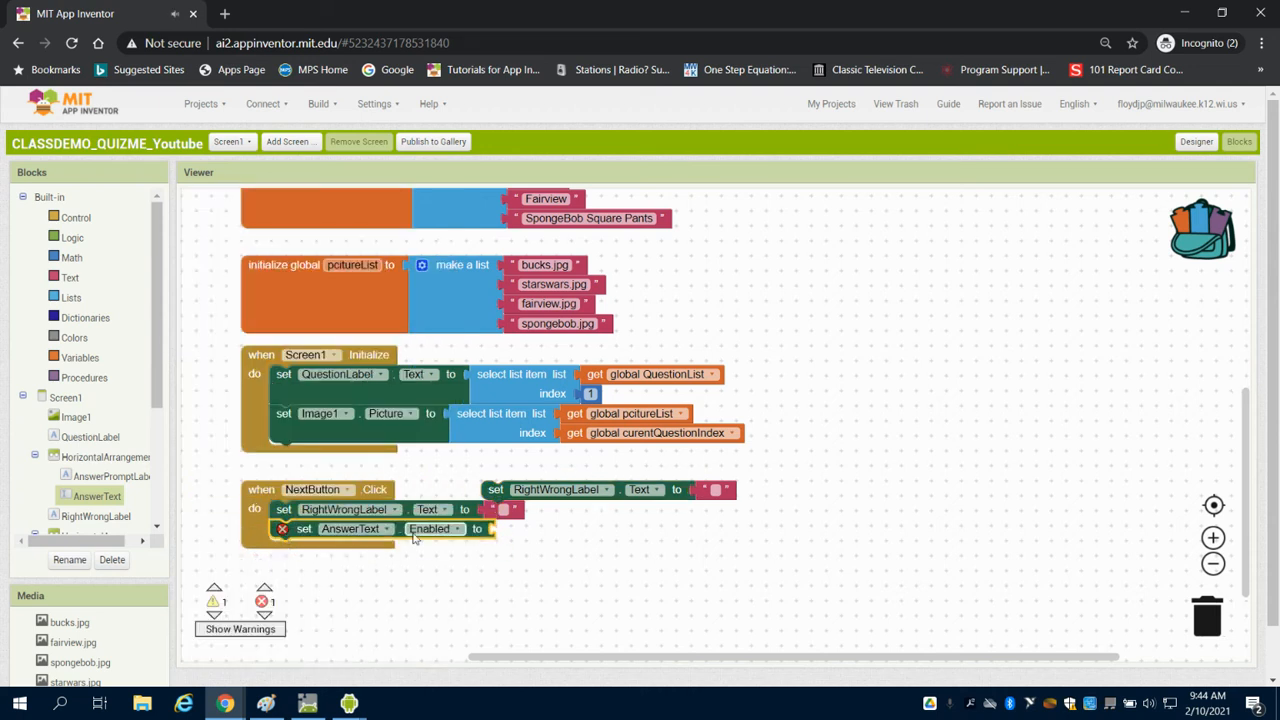
pyautogui.click(461, 528)
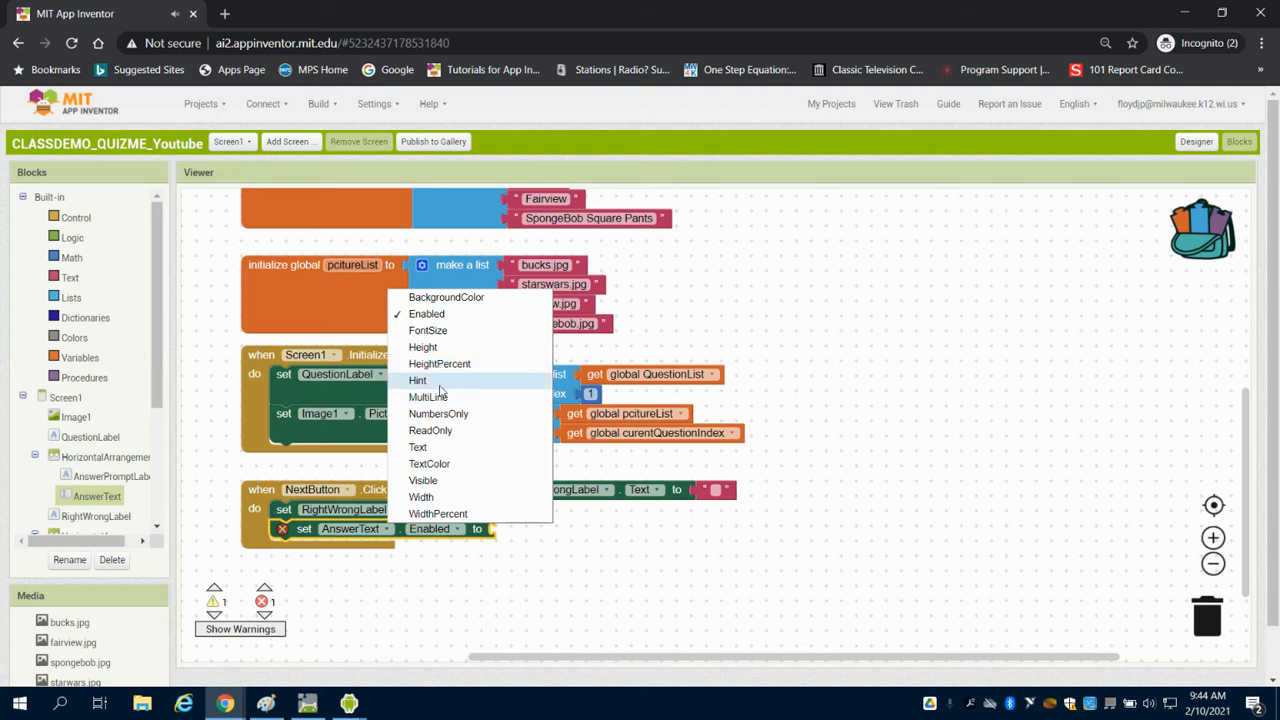
pyautogui.click(418, 447)
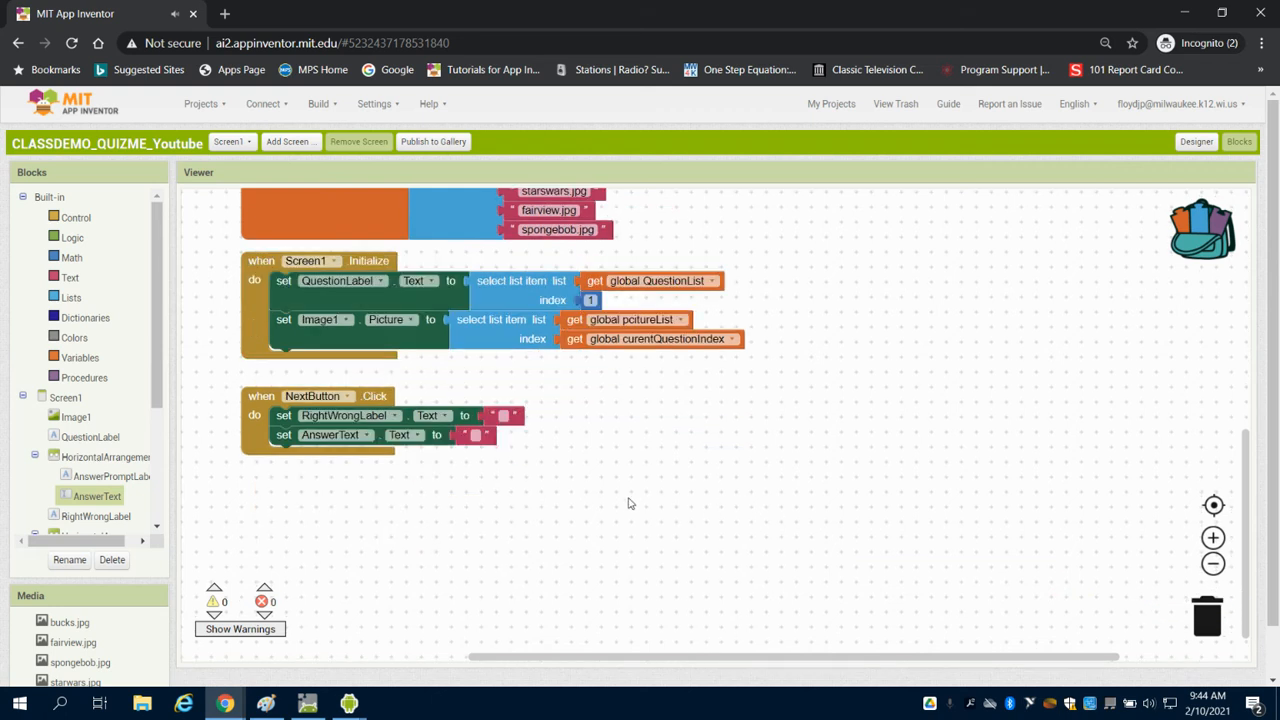
pyautogui.moveTo(137, 333)
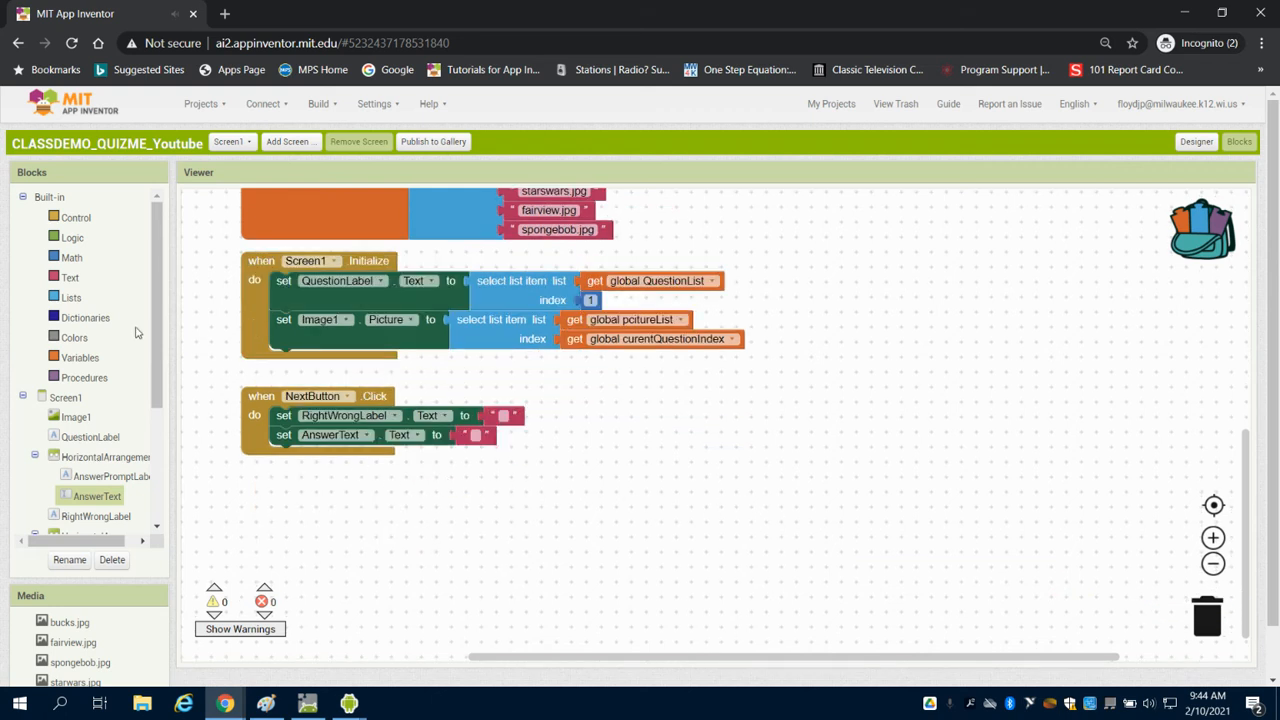
# - Add an if testing curentQuestionIndex = length of list global QuestionList
pyautogui.click(76, 217)
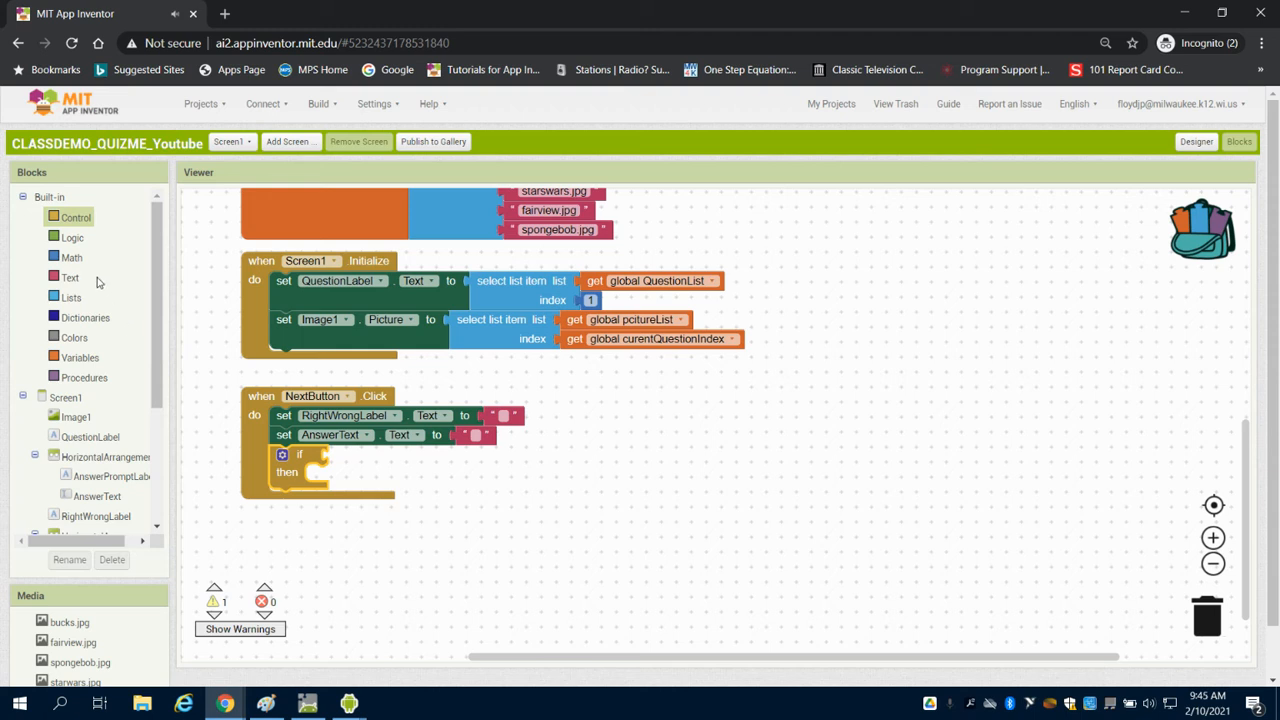
pyautogui.click(72, 257)
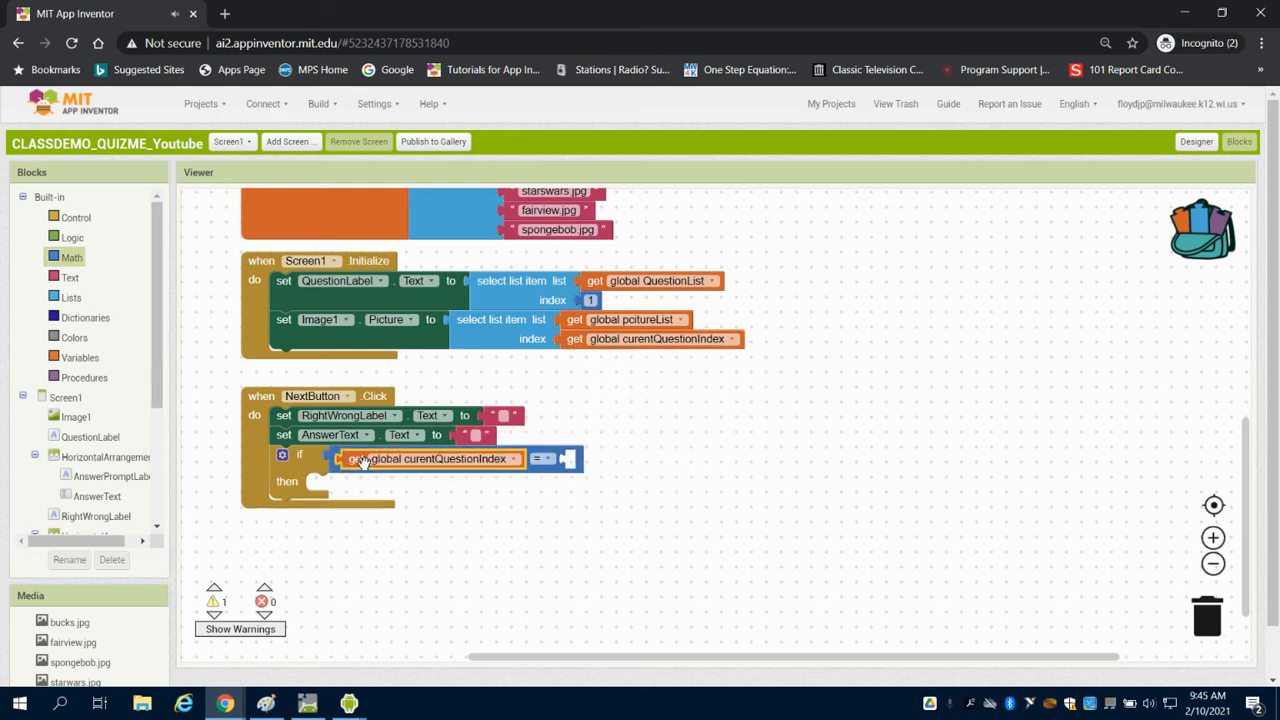
pyautogui.moveTo(72, 297)
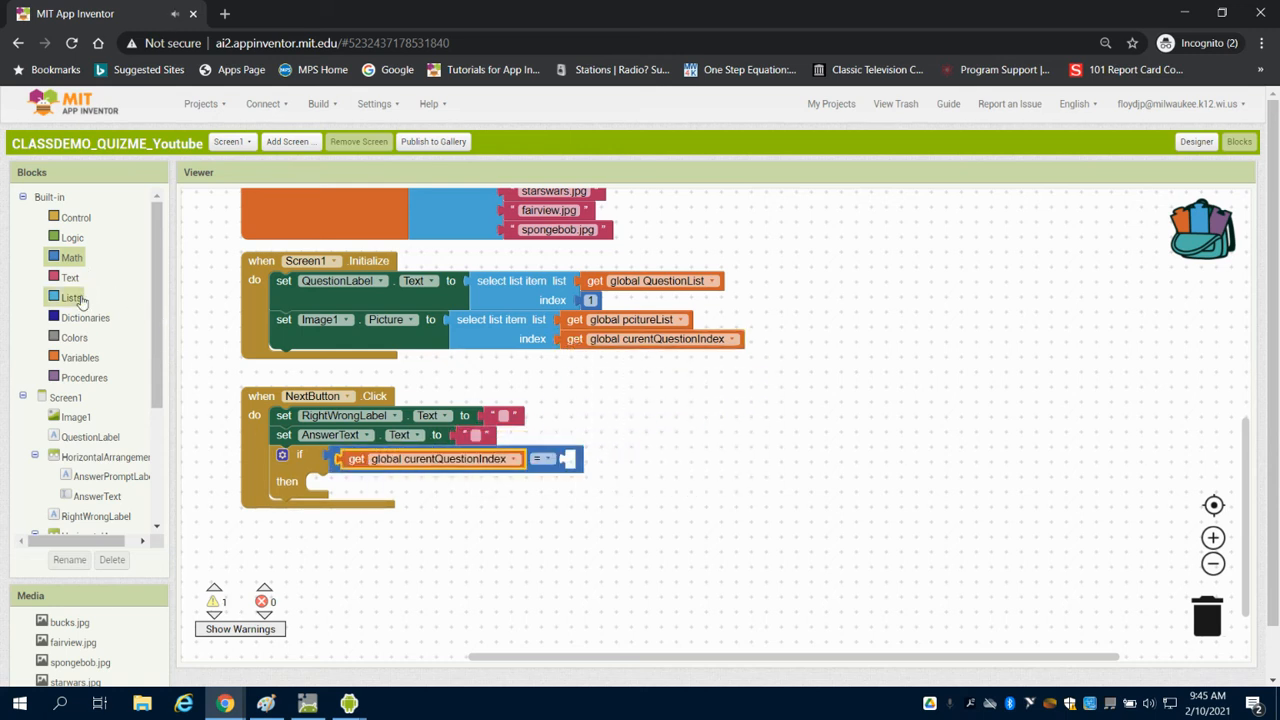
pyautogui.click(71, 297)
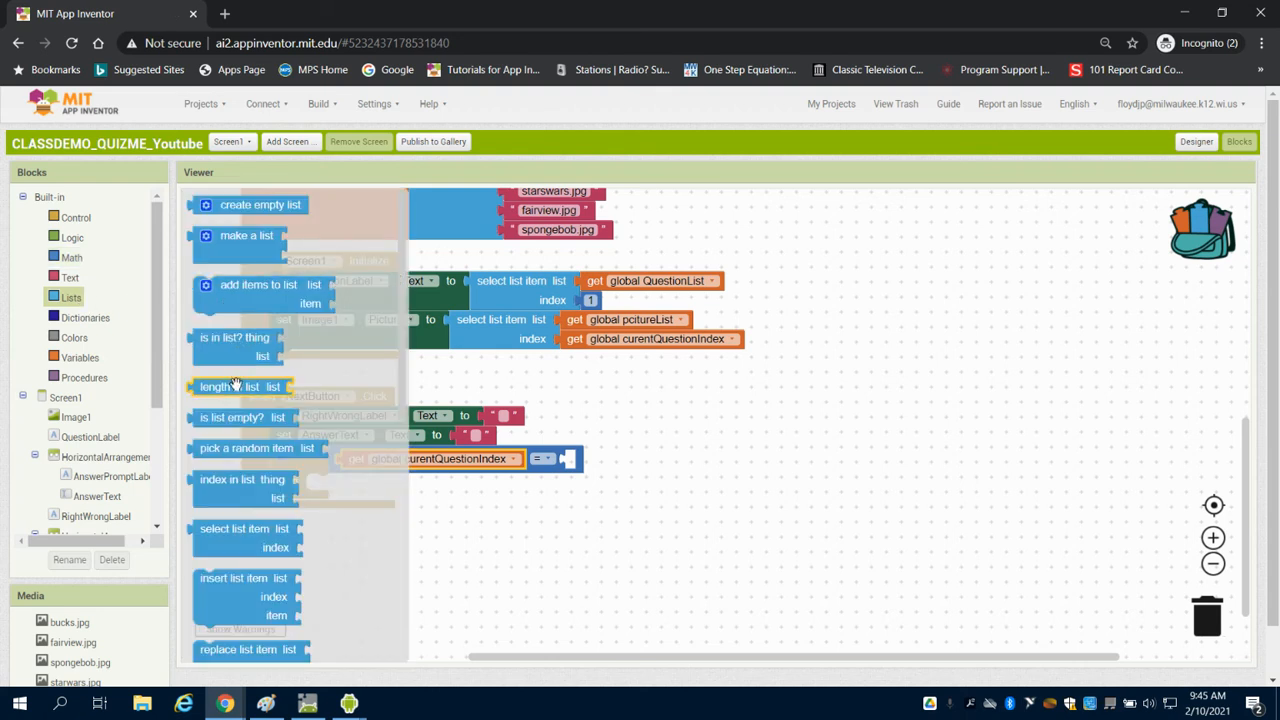
pyautogui.moveTo(240, 386); pyautogui.dragTo(610, 463)
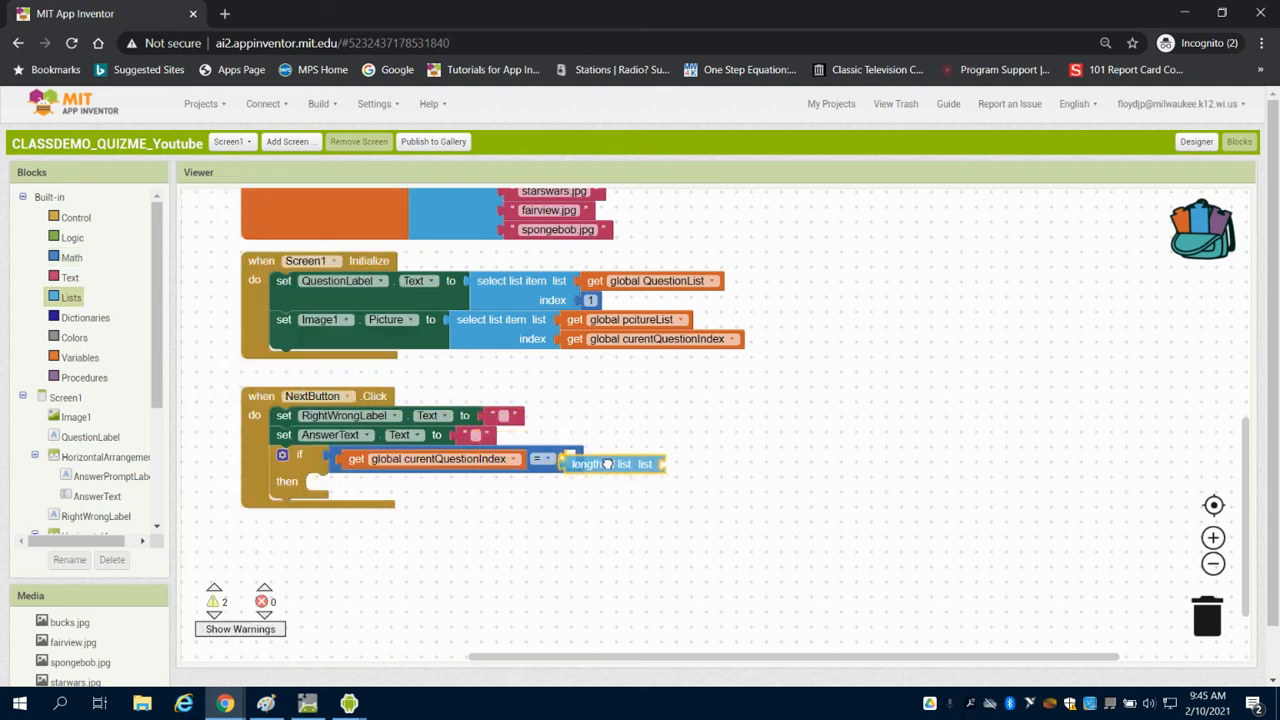
pyautogui.rightClick(650, 281)
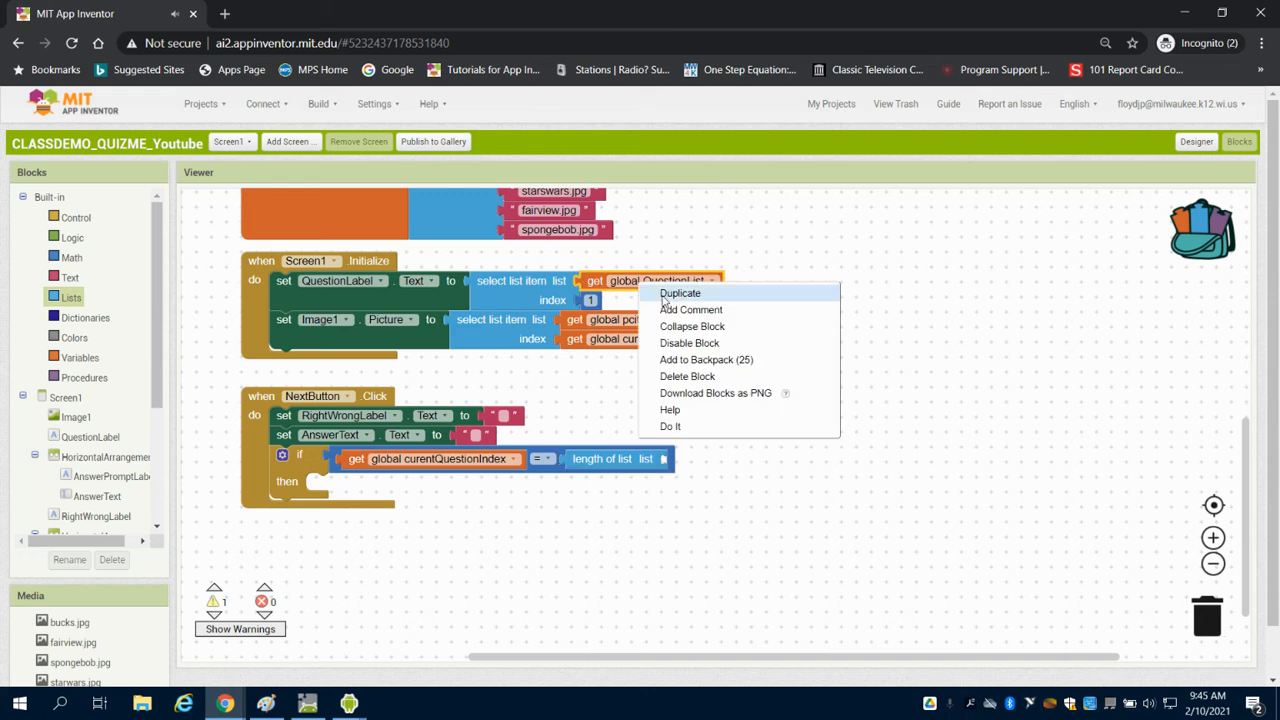
pyautogui.click(680, 292)
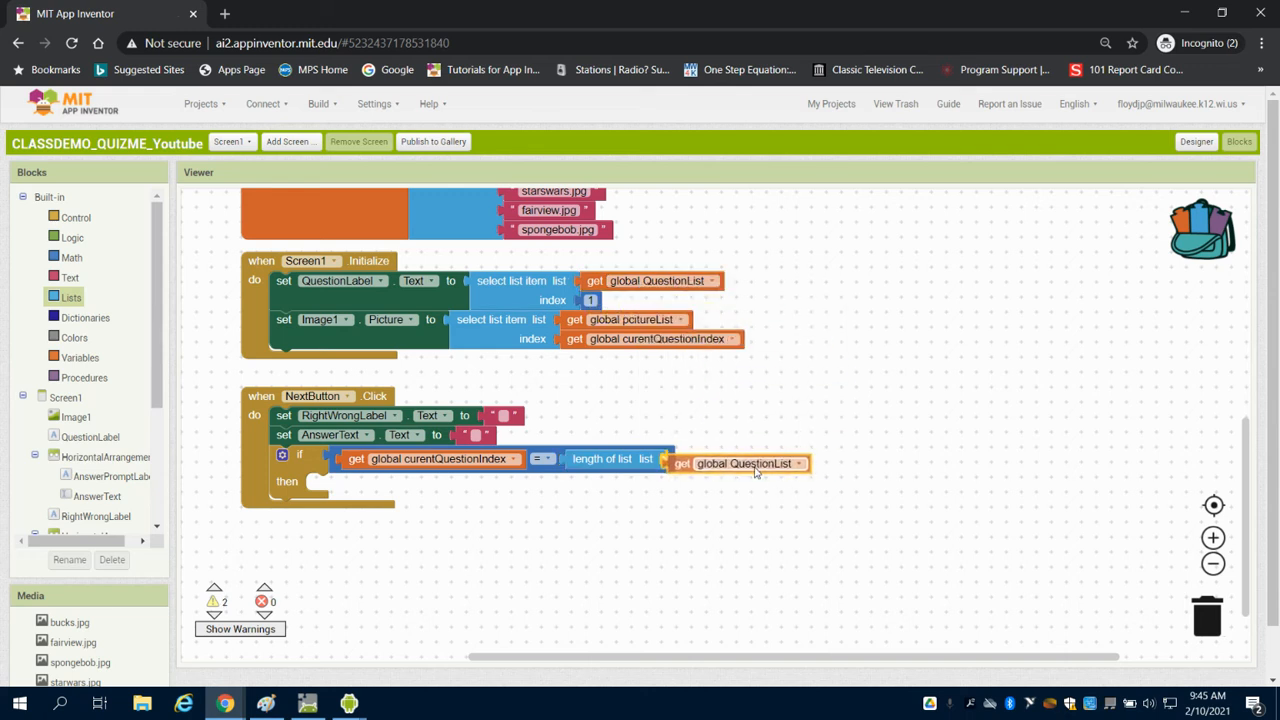
pyautogui.click(745, 459)
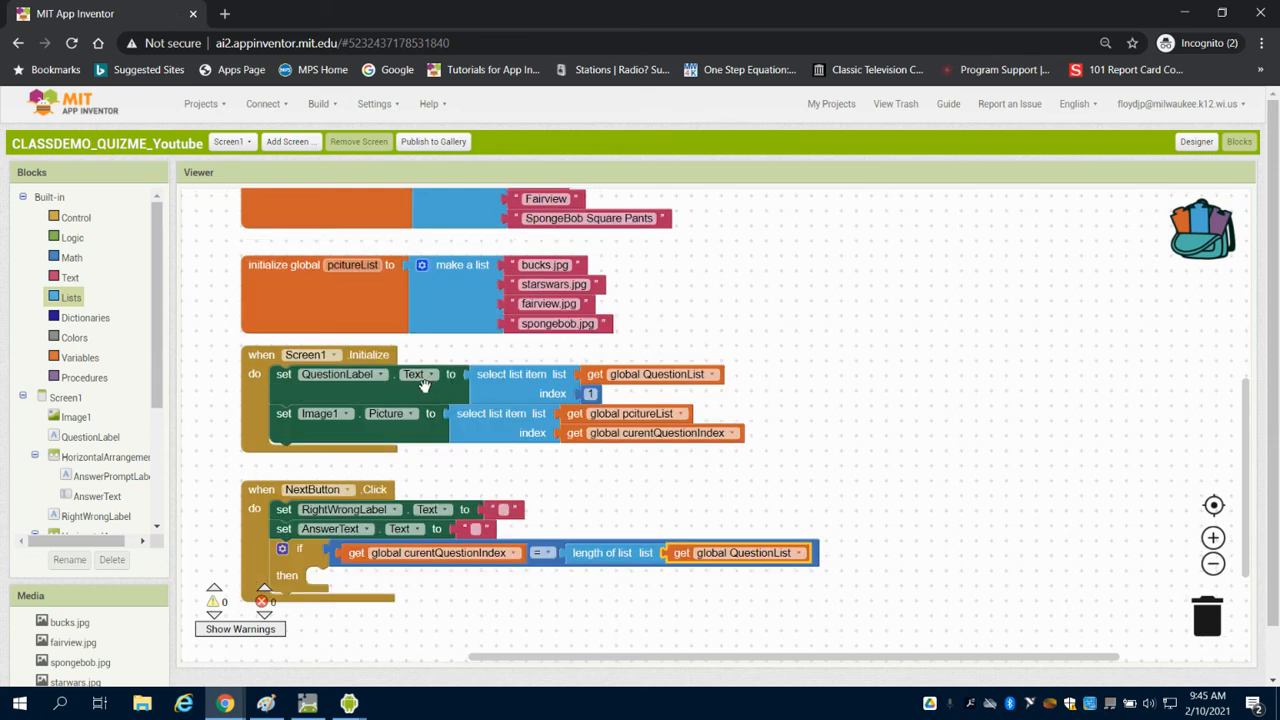
# - In the if's then branch, set global curentQuestionIndex to 1
pyautogui.click(77, 357)
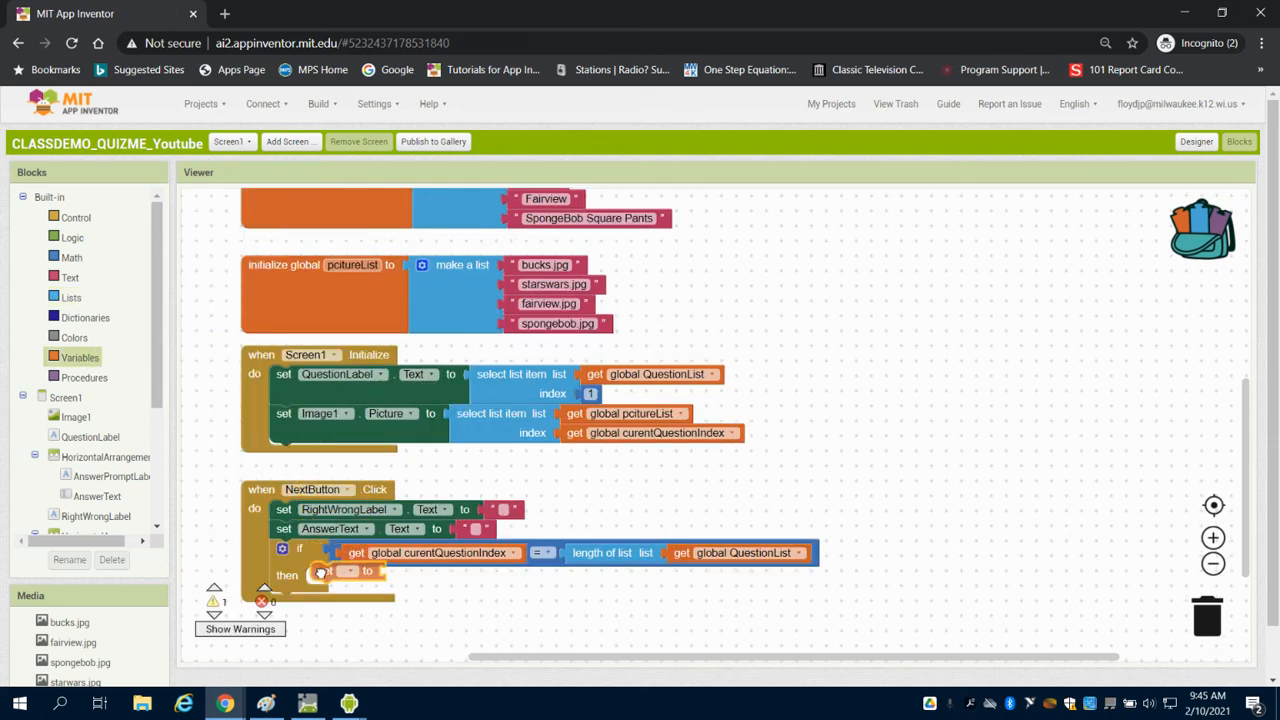
pyautogui.click(348, 575)
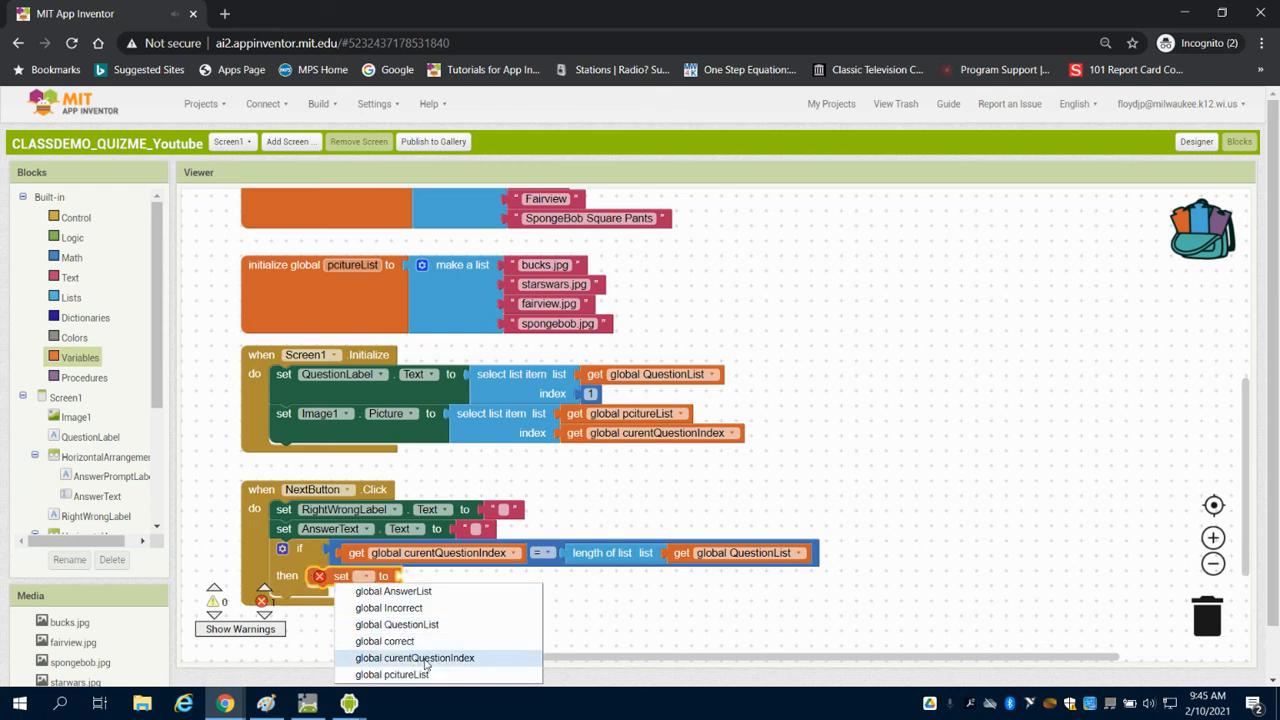
pyautogui.click(414, 657)
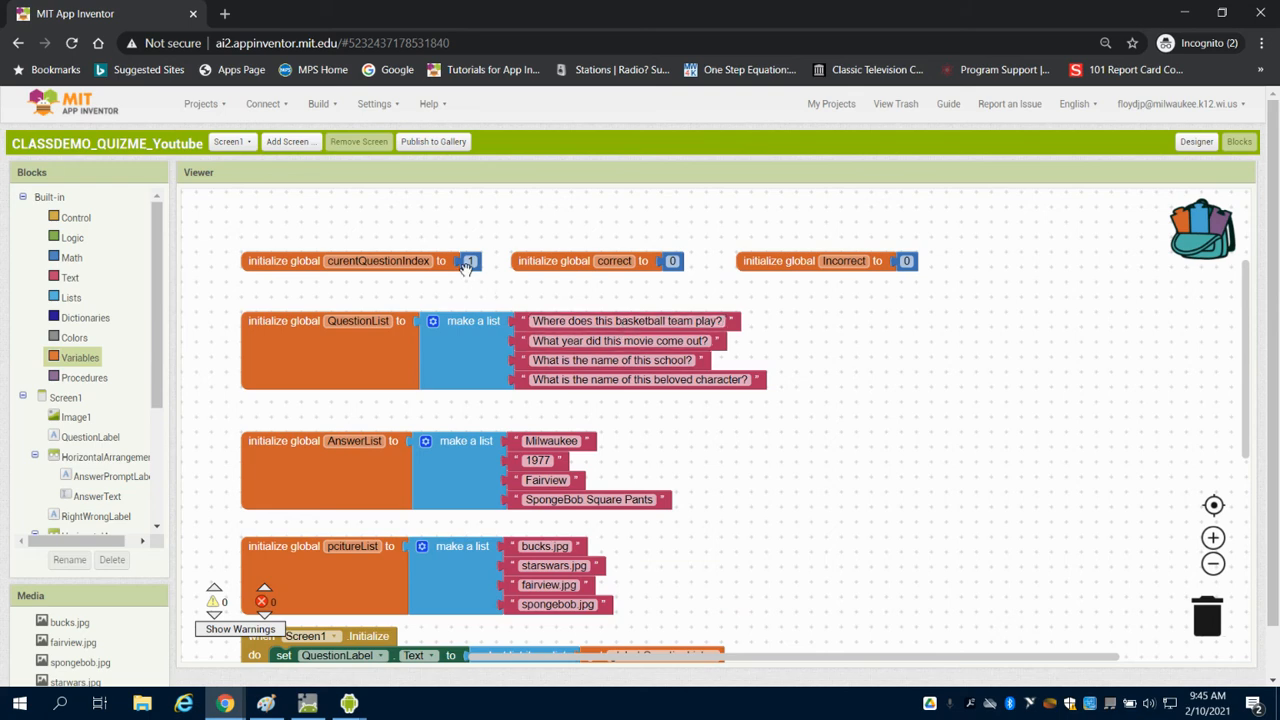
pyautogui.scroll(-3)
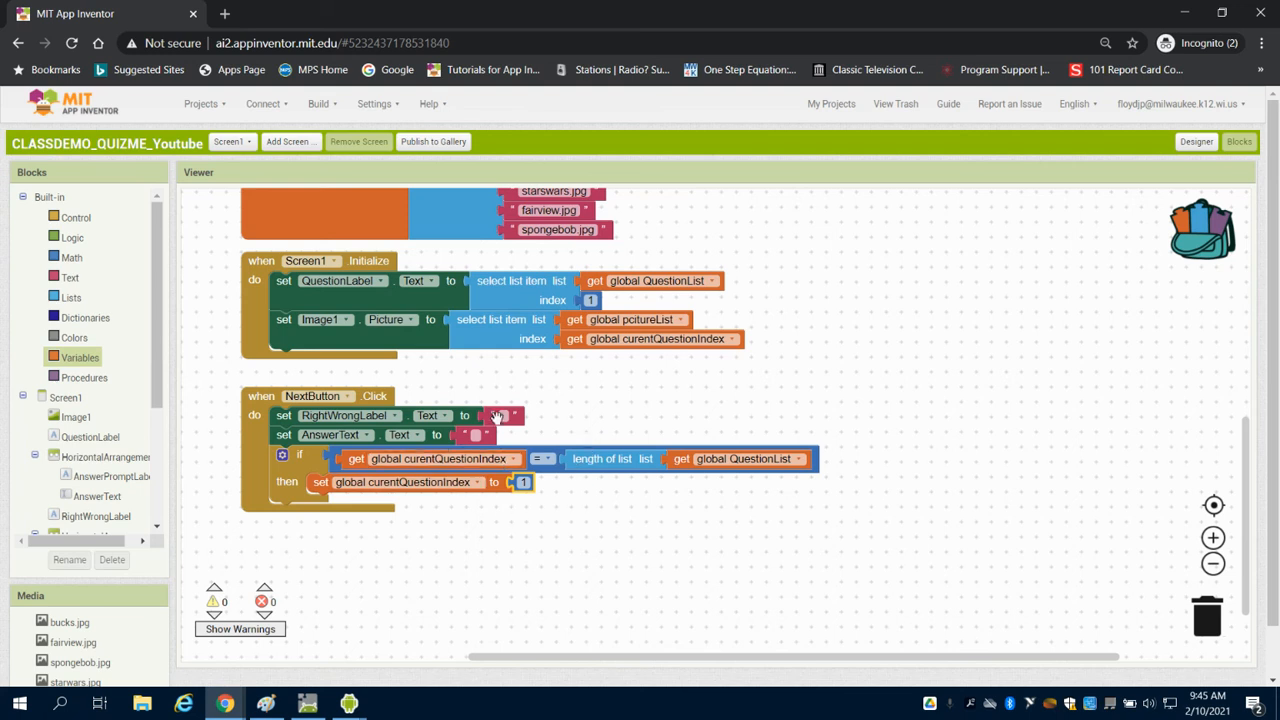
pyautogui.moveTo(497, 415)
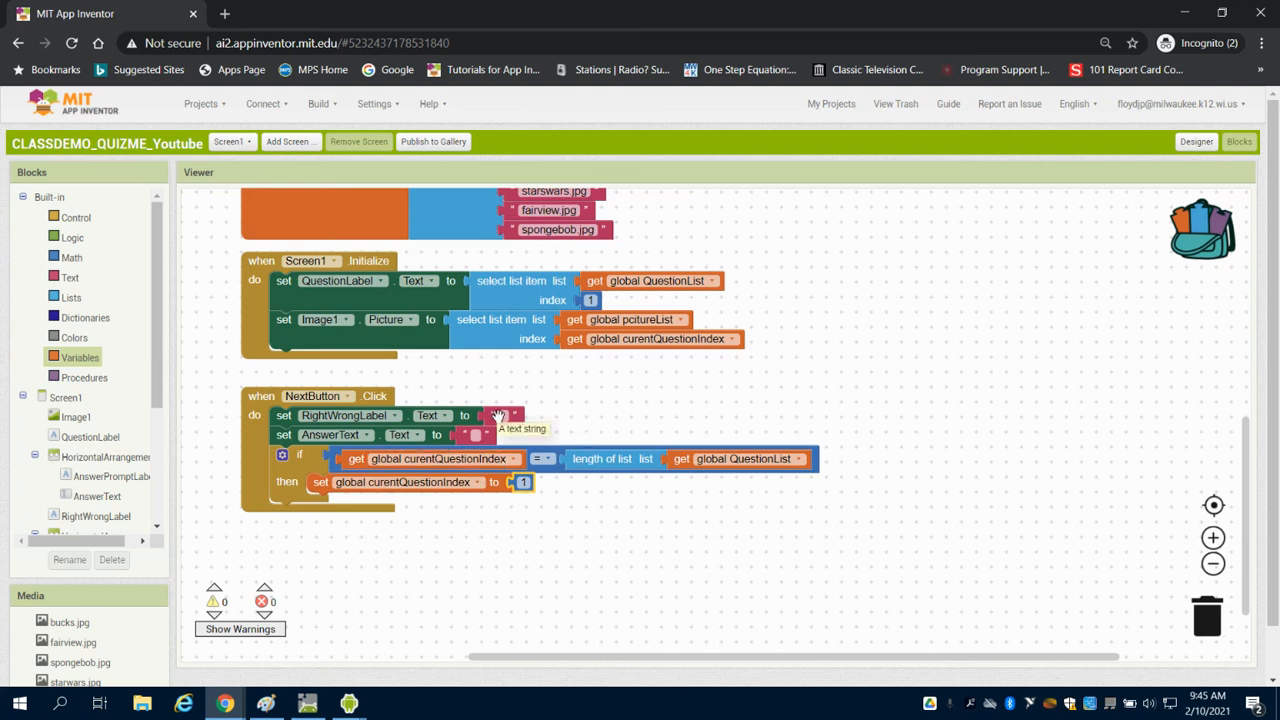
pyautogui.moveTo(210, 390)
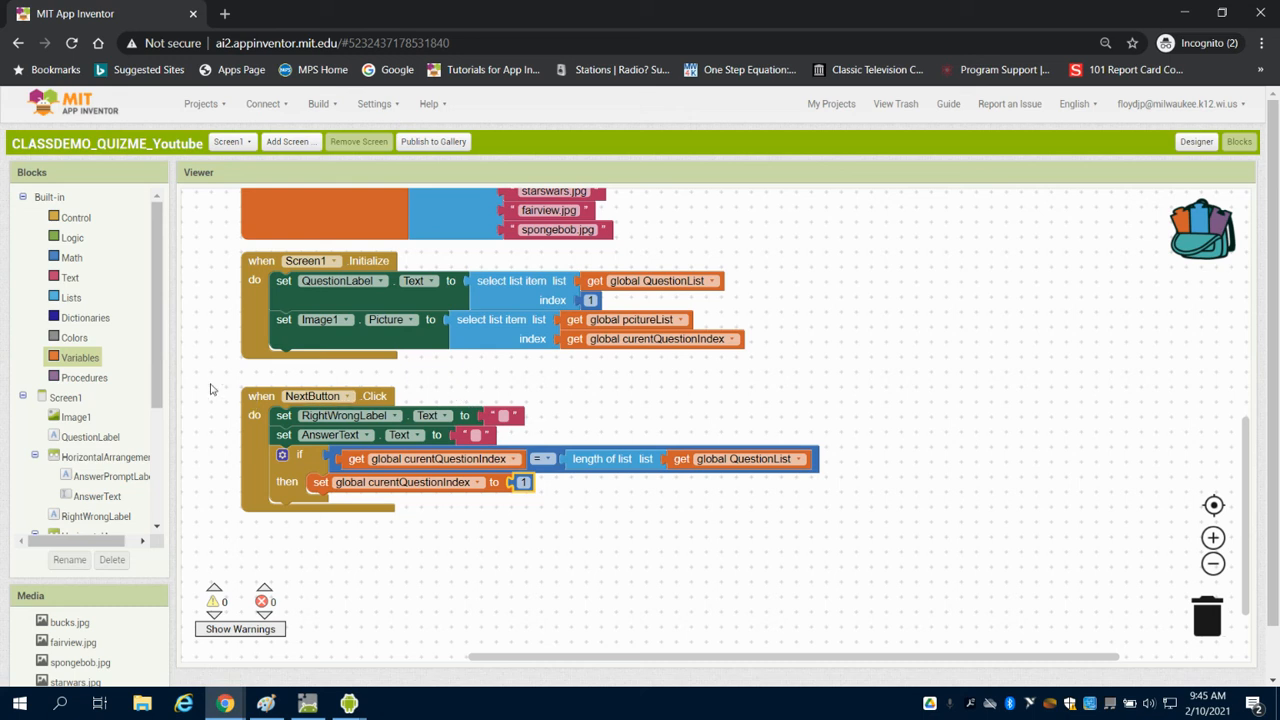
# - Below the if, set global curentQuestionIndex to curentQuestionIndex + 1
pyautogui.scroll(-3)
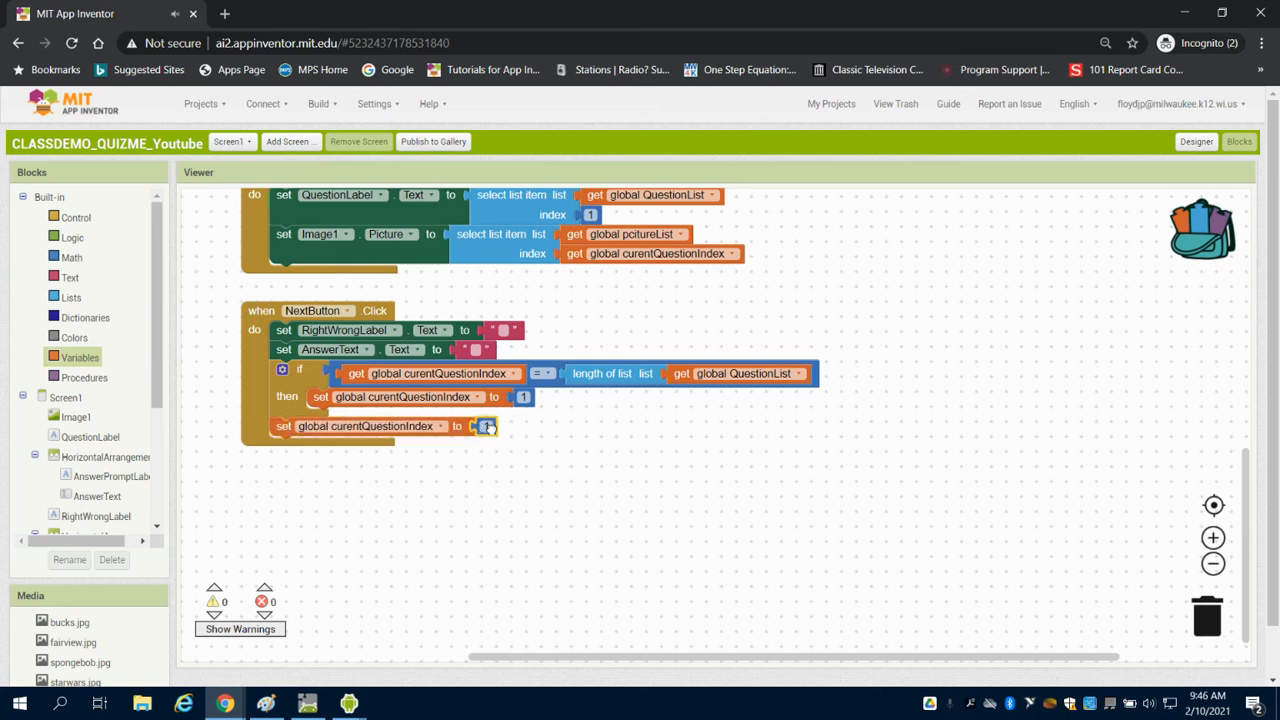
pyautogui.moveTo(485, 425); pyautogui.dragTo(815, 531)
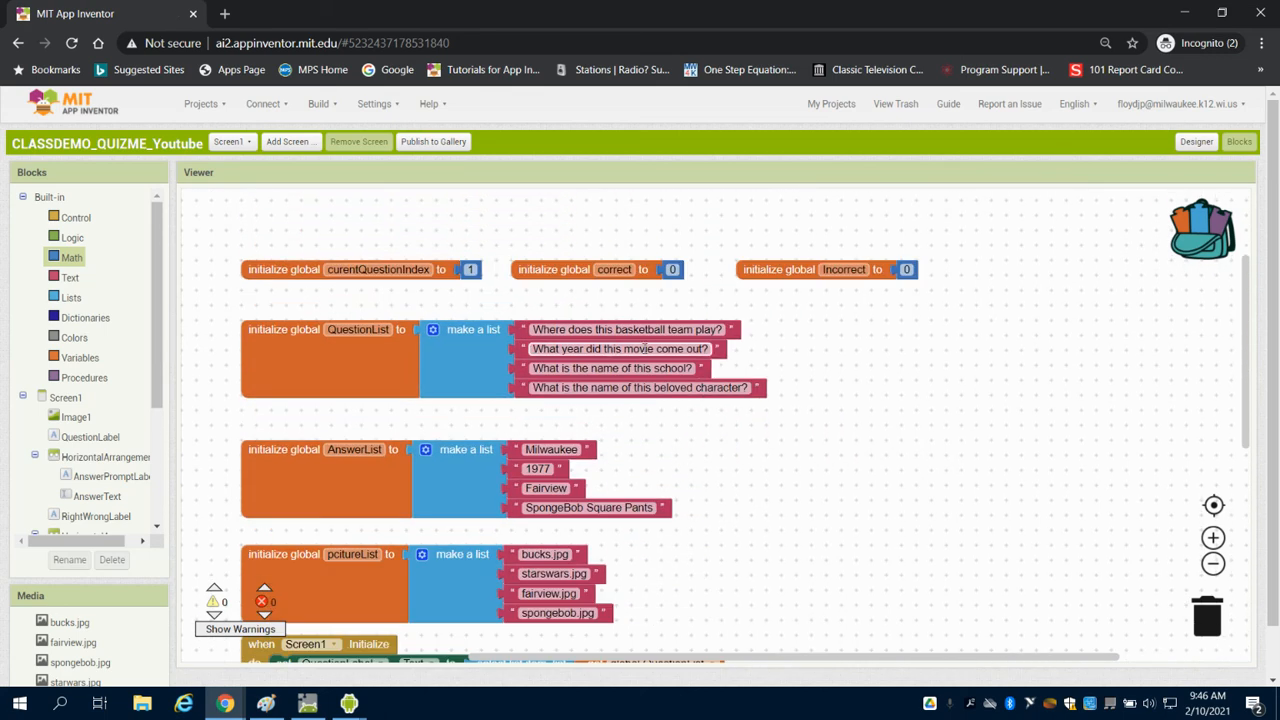
pyautogui.scroll(-3)
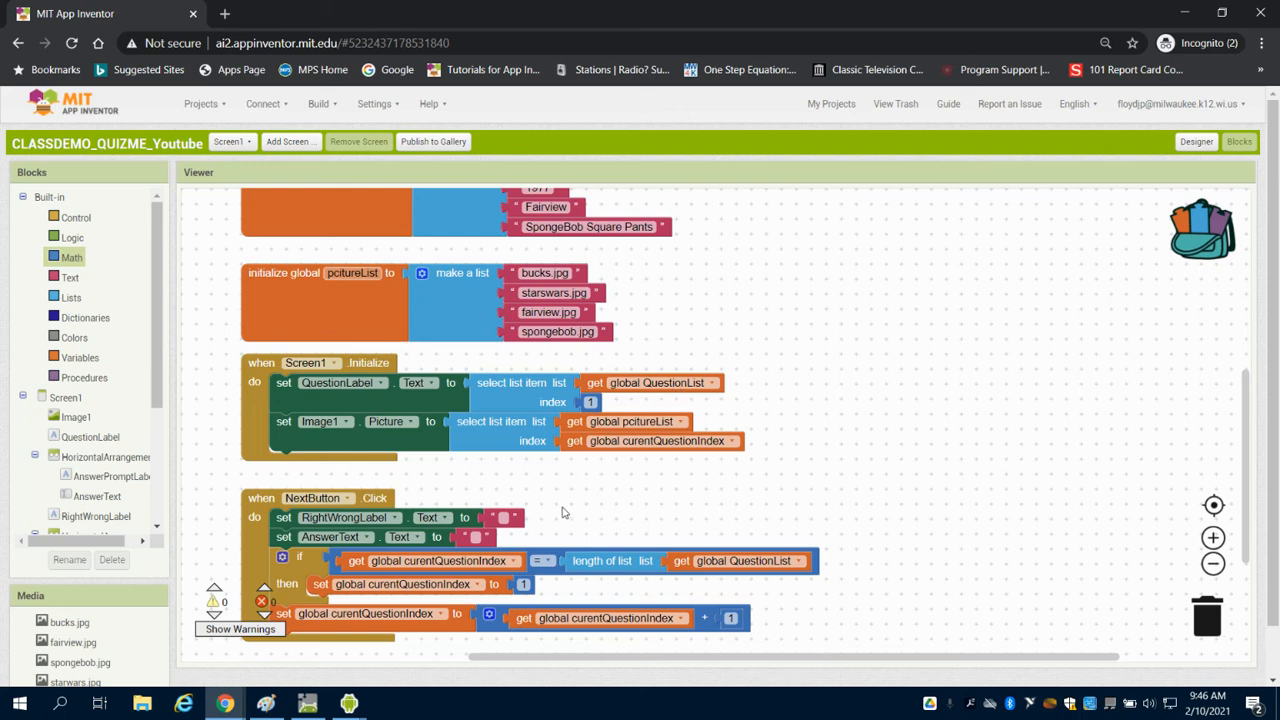
pyautogui.scroll(-3)
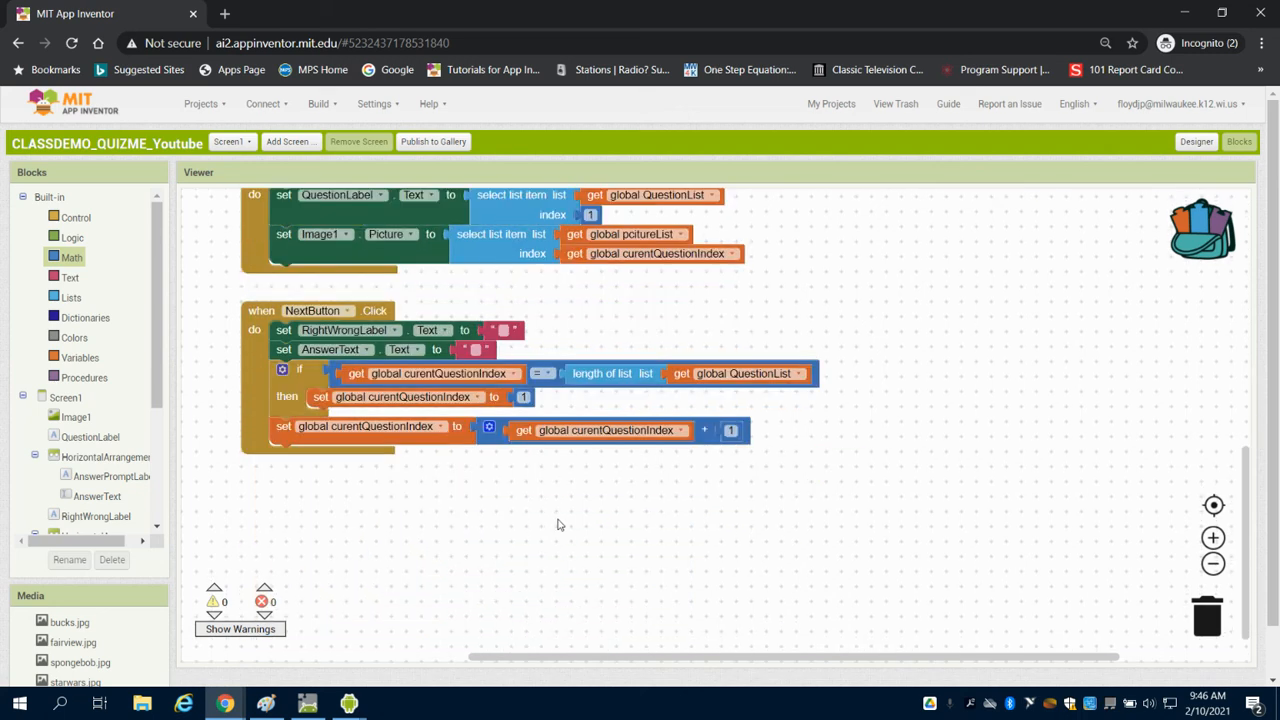